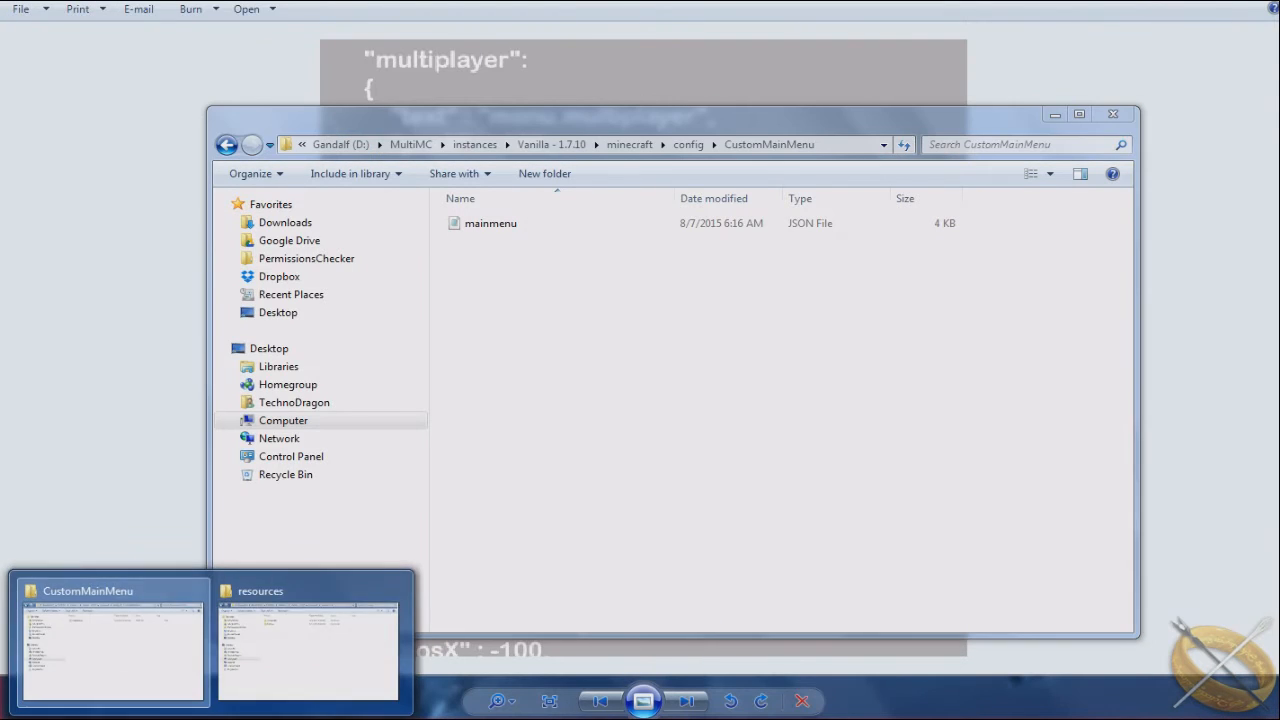
Bring the Vanilla 1.7.10 CustomMainMenu folder forward and select the mainmenu file
click(308, 645)
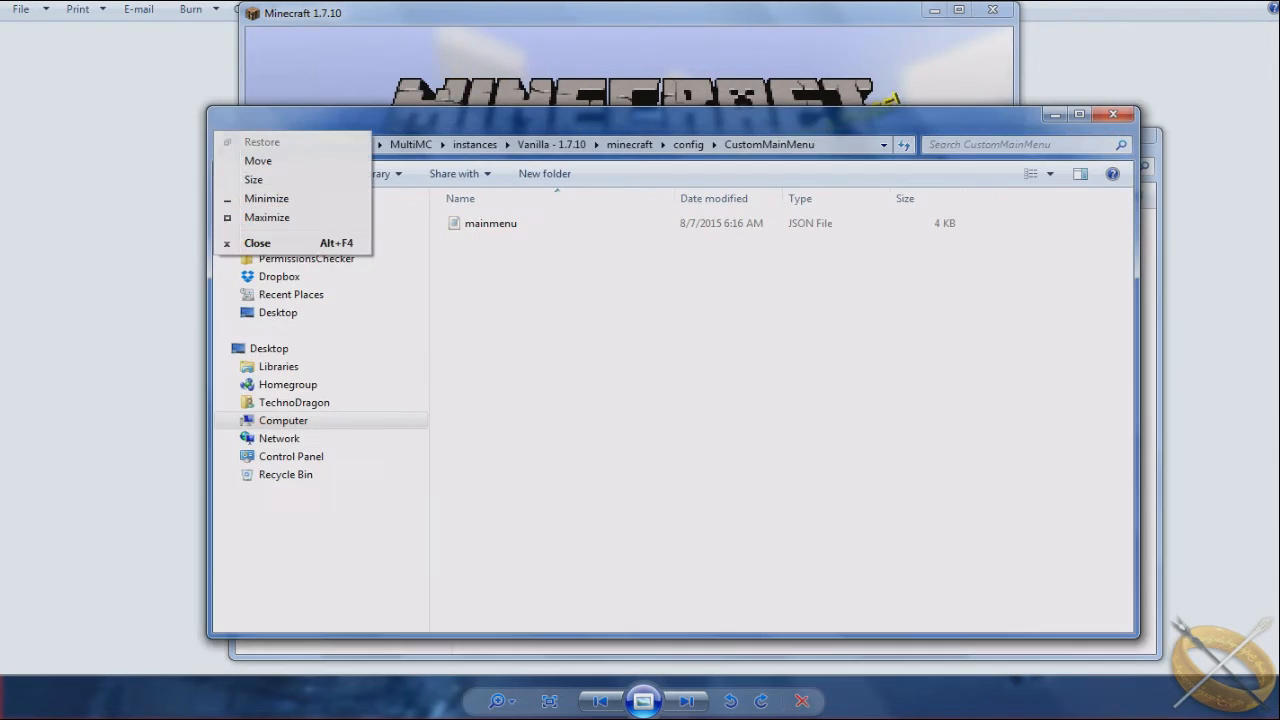
click(490, 223)
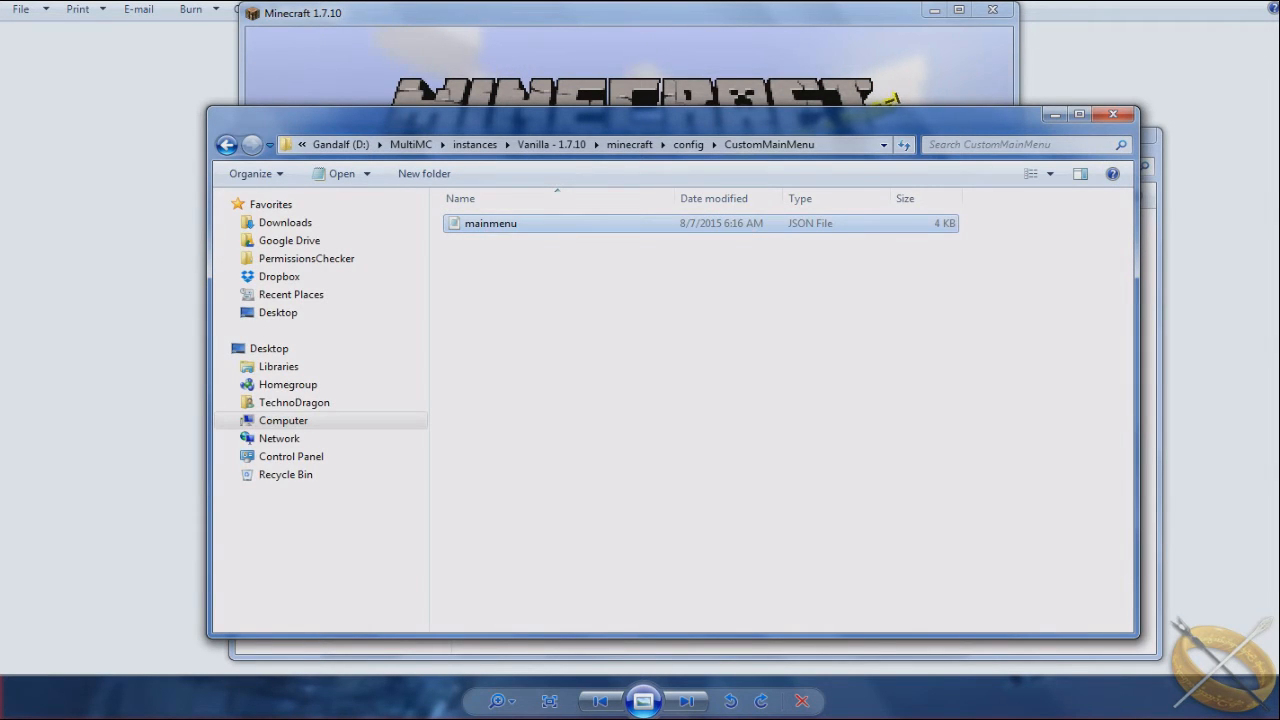
Open mainmenu.json in Notepad++ and read from the images heading down to the other section
double_click(490, 223)
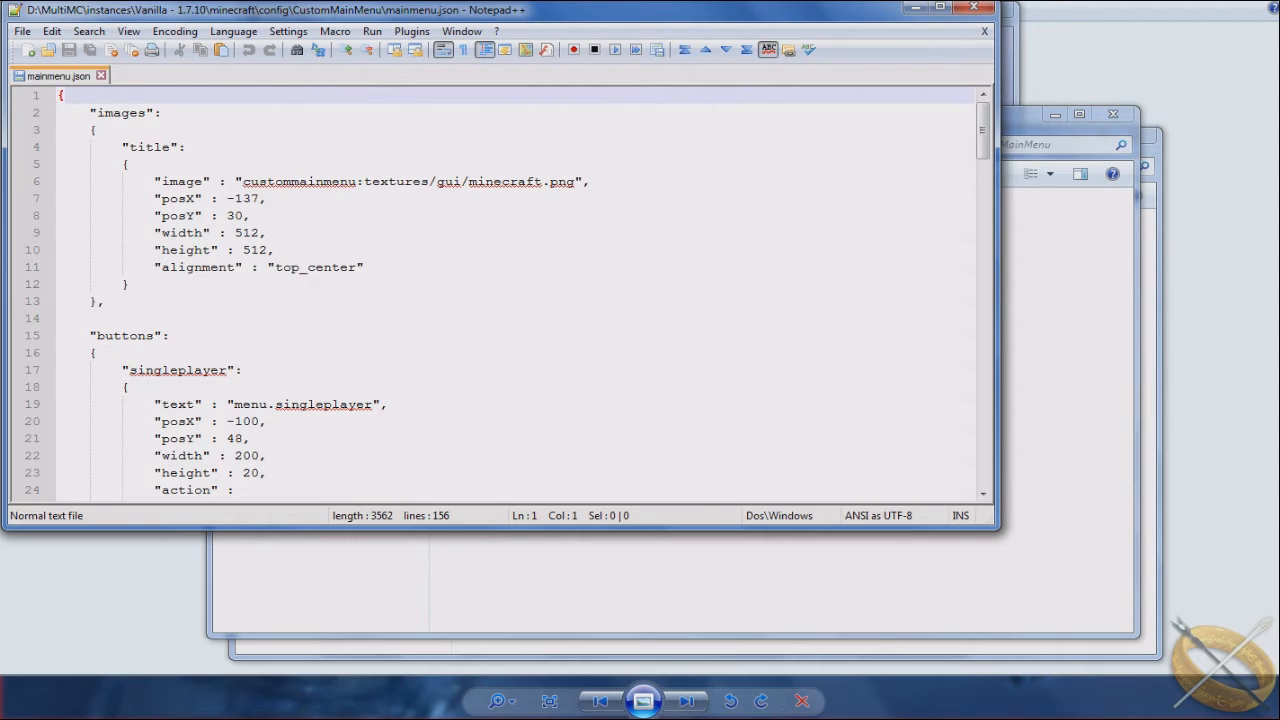
double_click(123, 112)
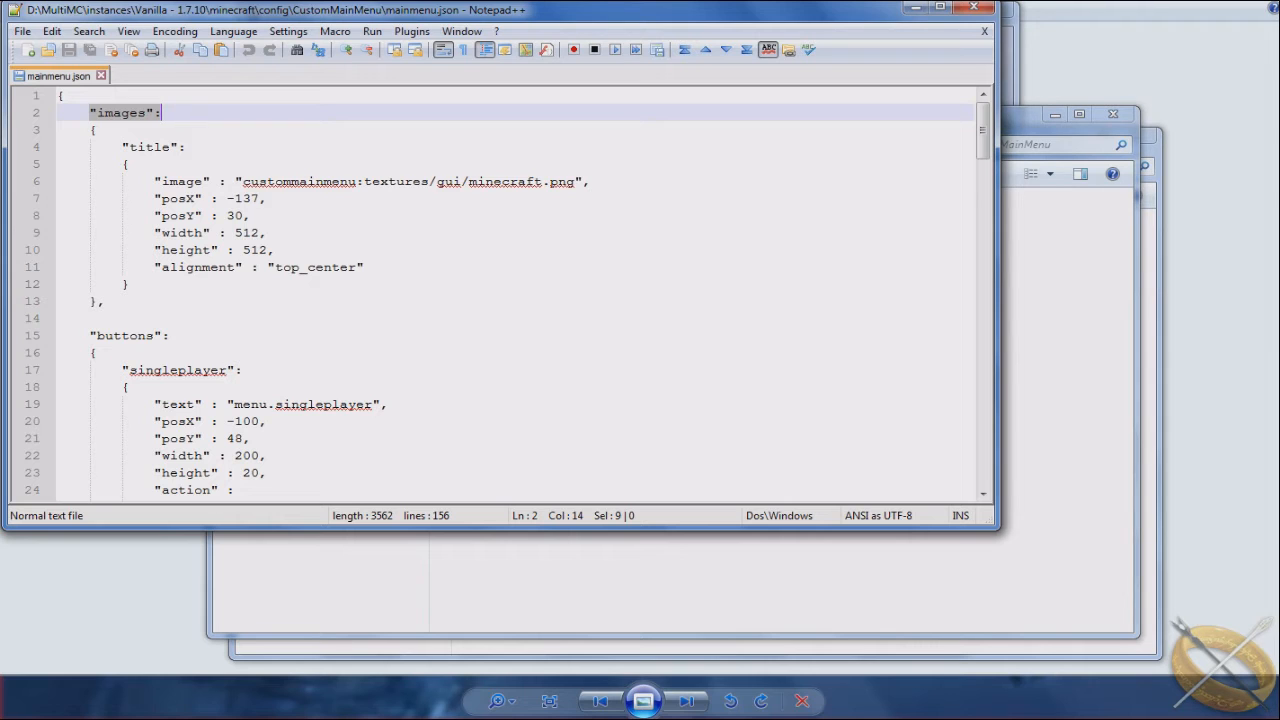
click(125, 335)
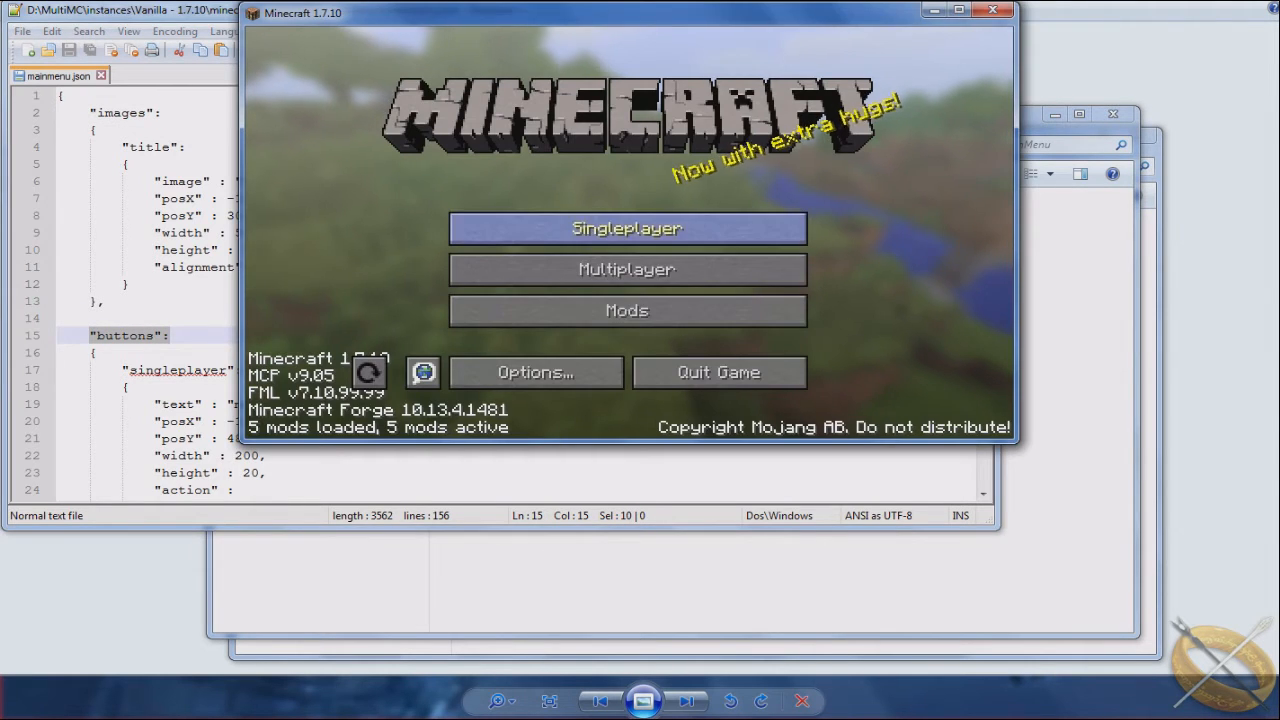
mouse_move(718, 372)
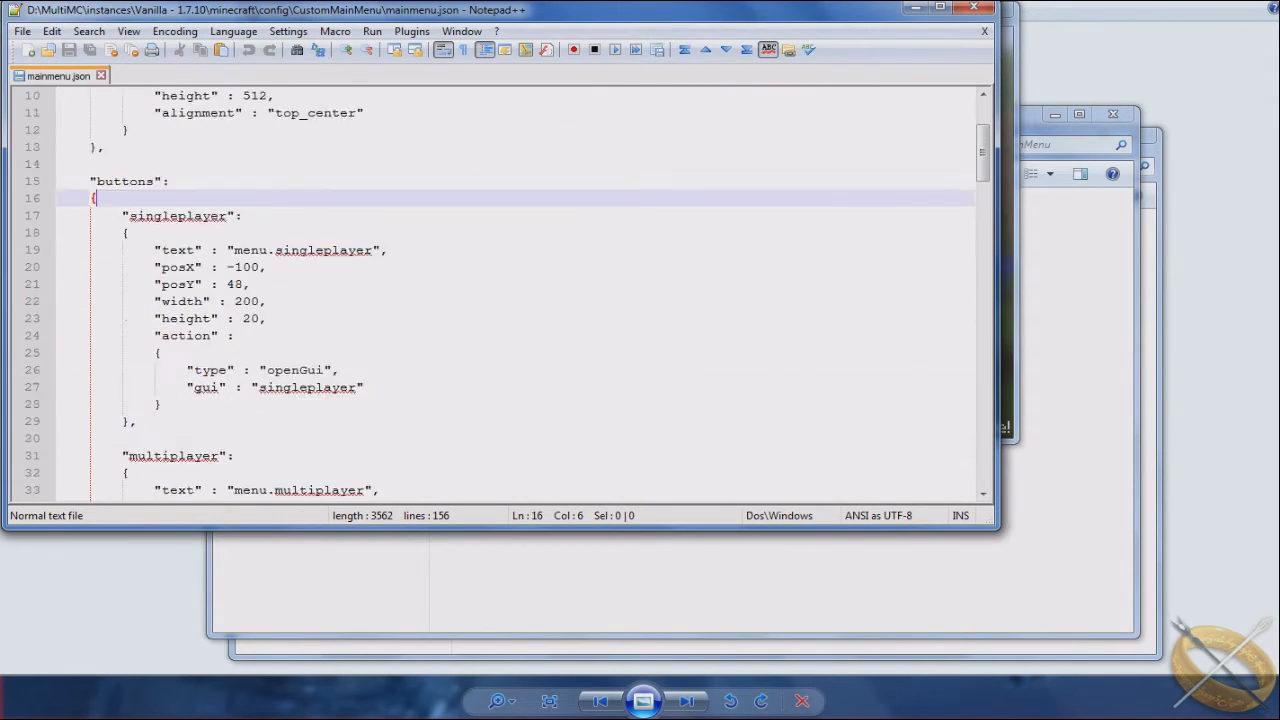
scroll(down, 3)
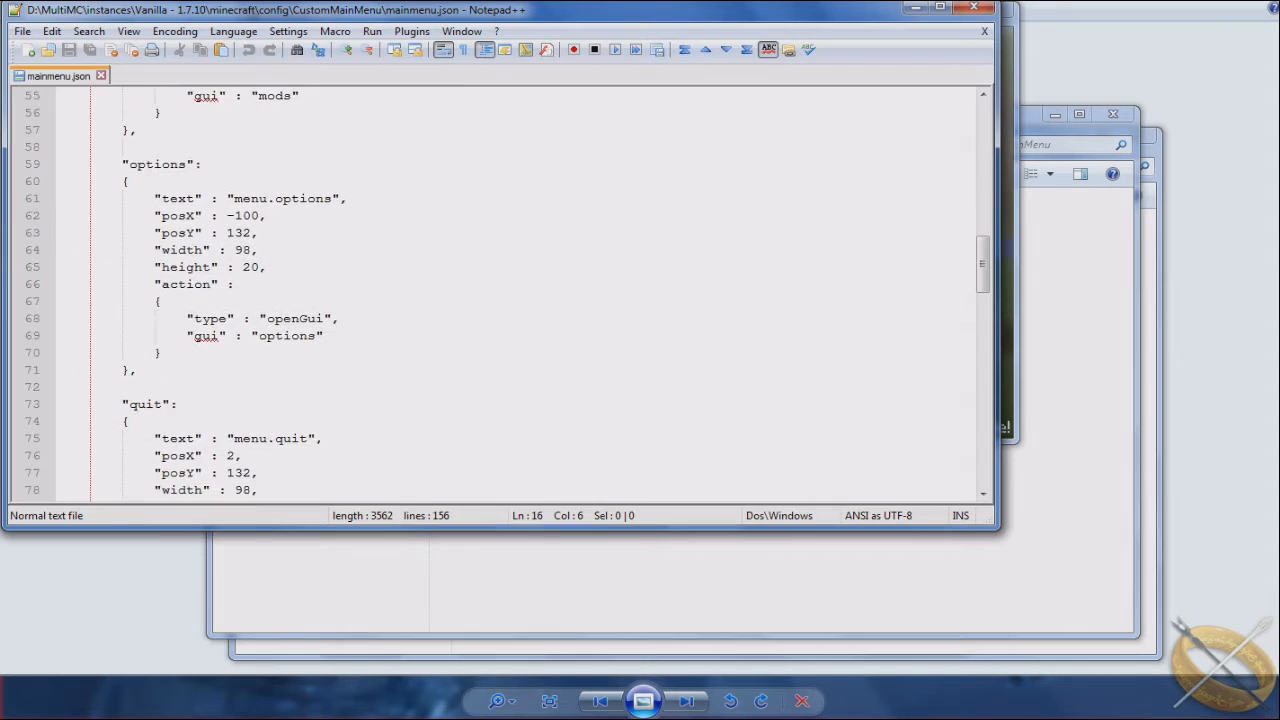
scroll(down, 3)
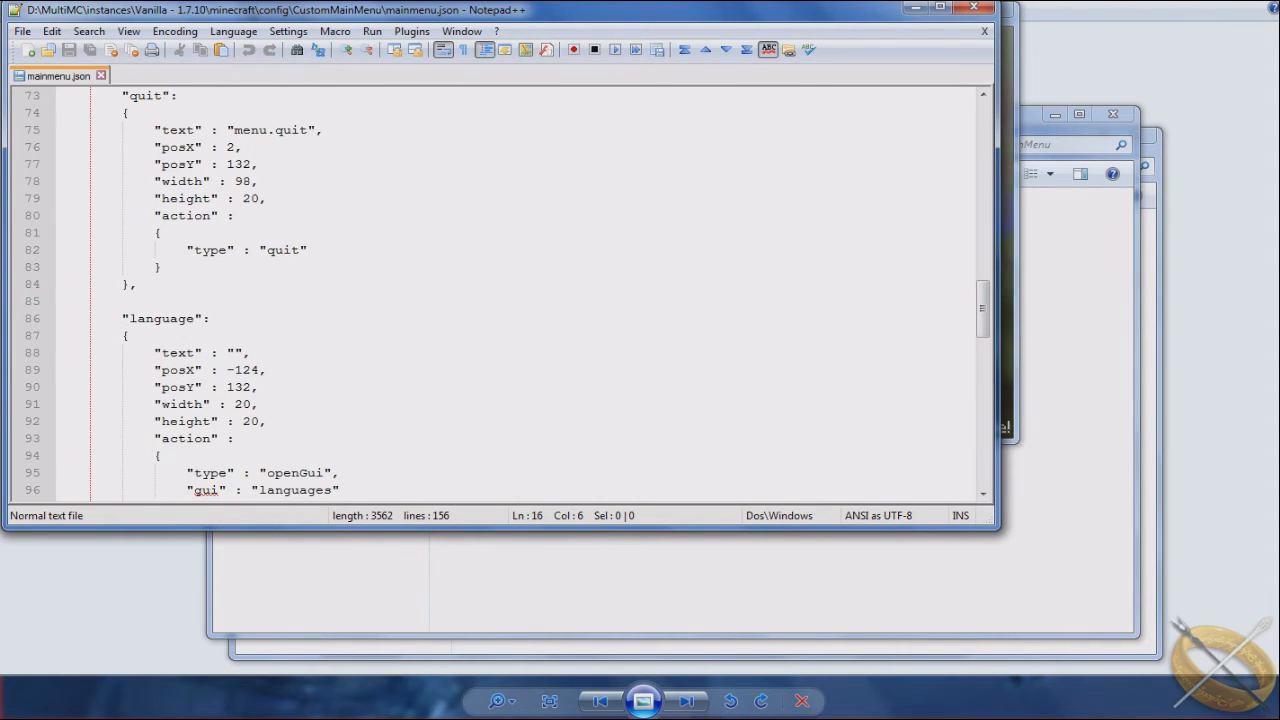
scroll(down, 3)
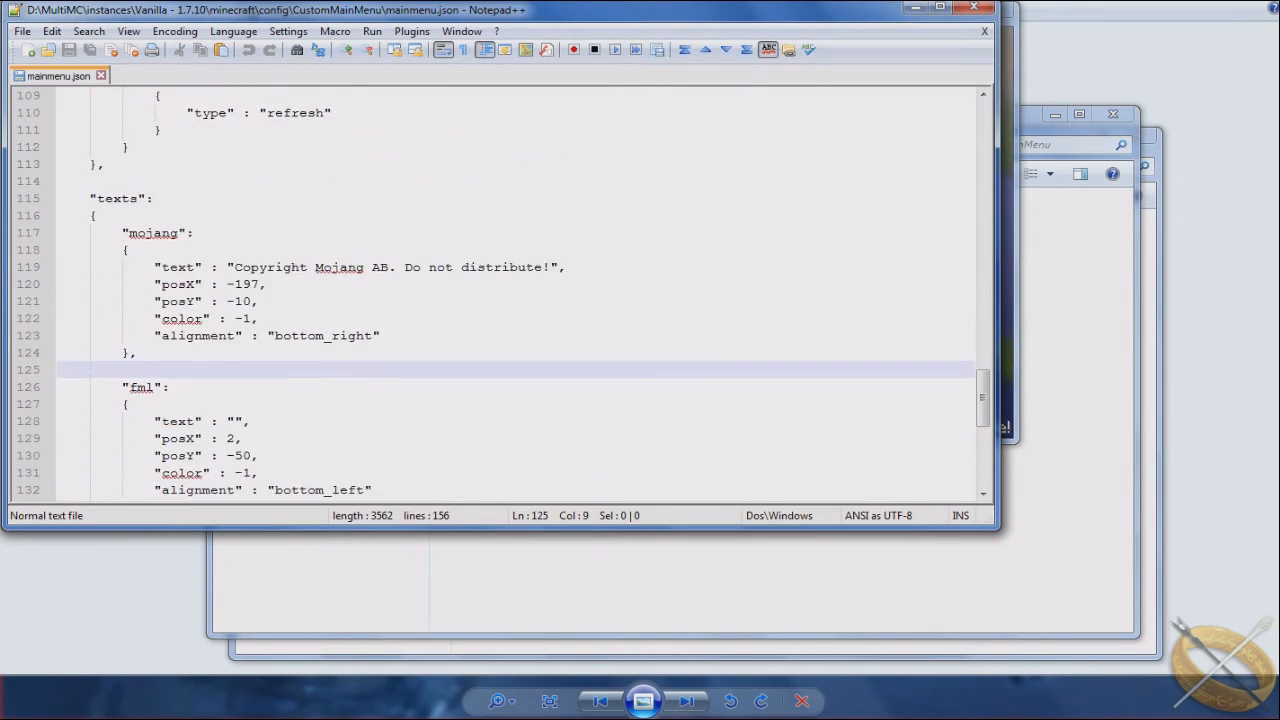
scroll(down, 3)
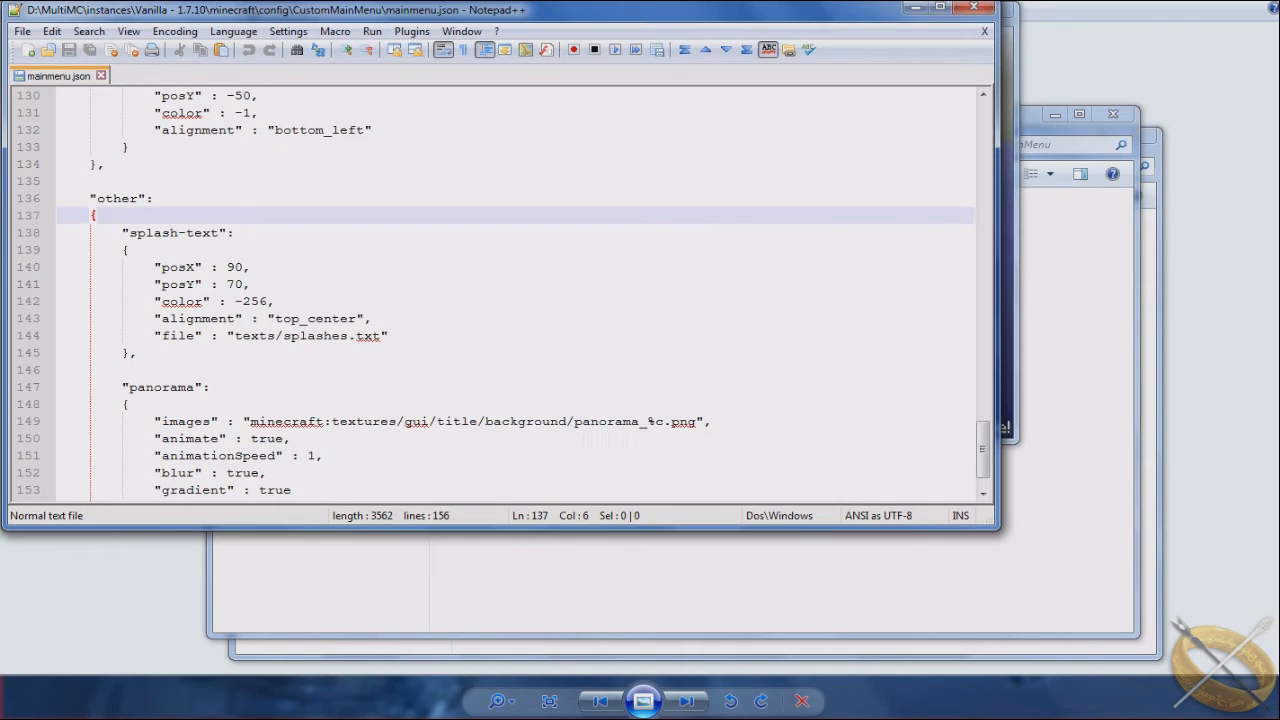
Scroll back and forth through the Vanilla mainmenu.json button and text entries
scroll(up, 3)
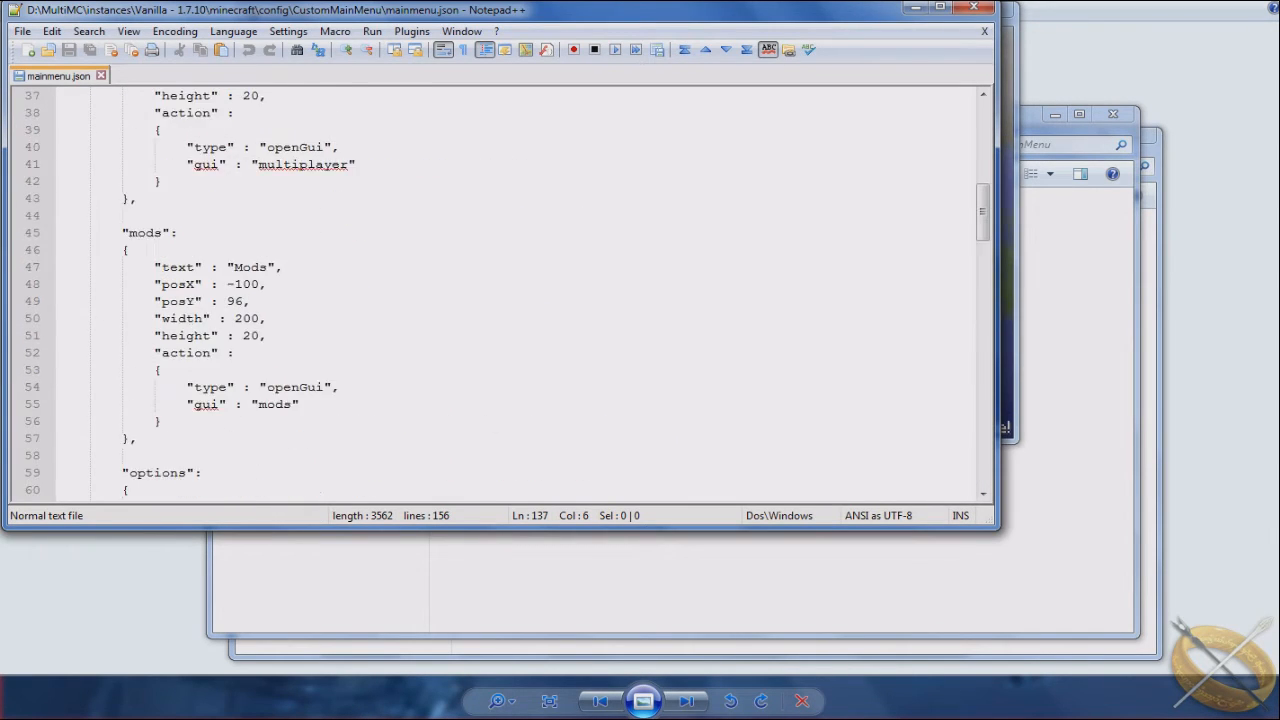
scroll(up, 3)
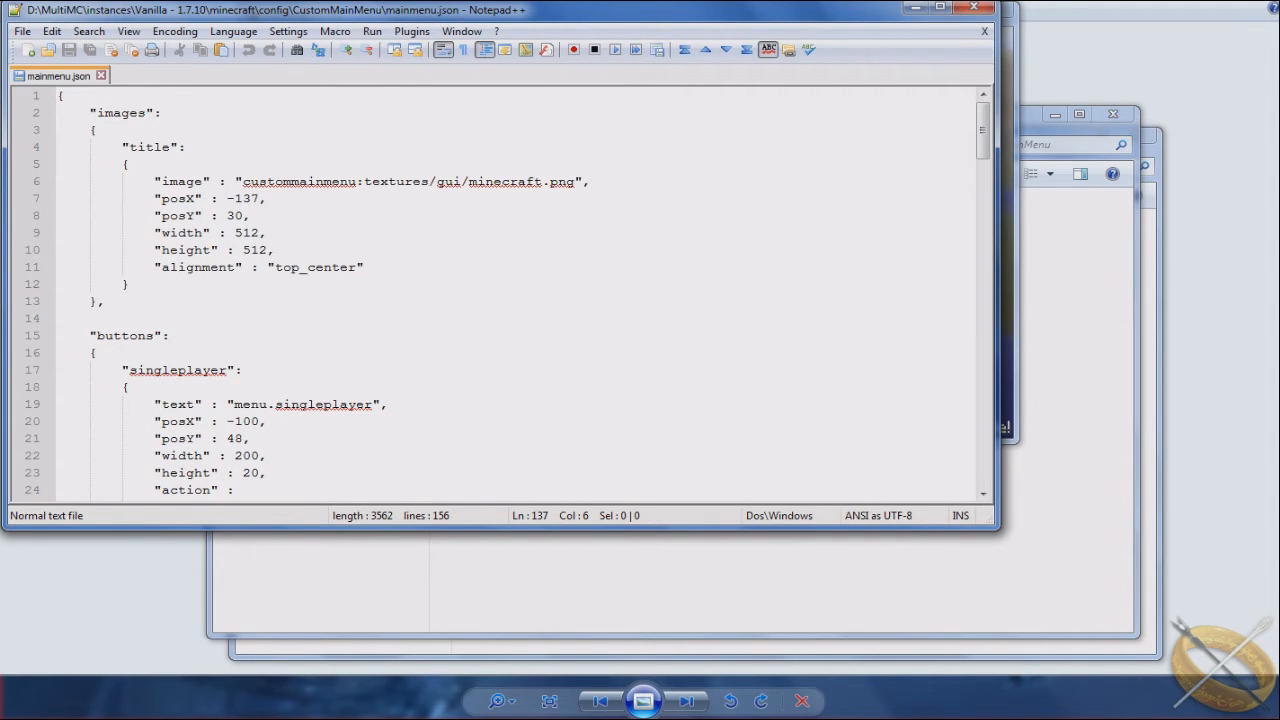
scroll(down, 3)
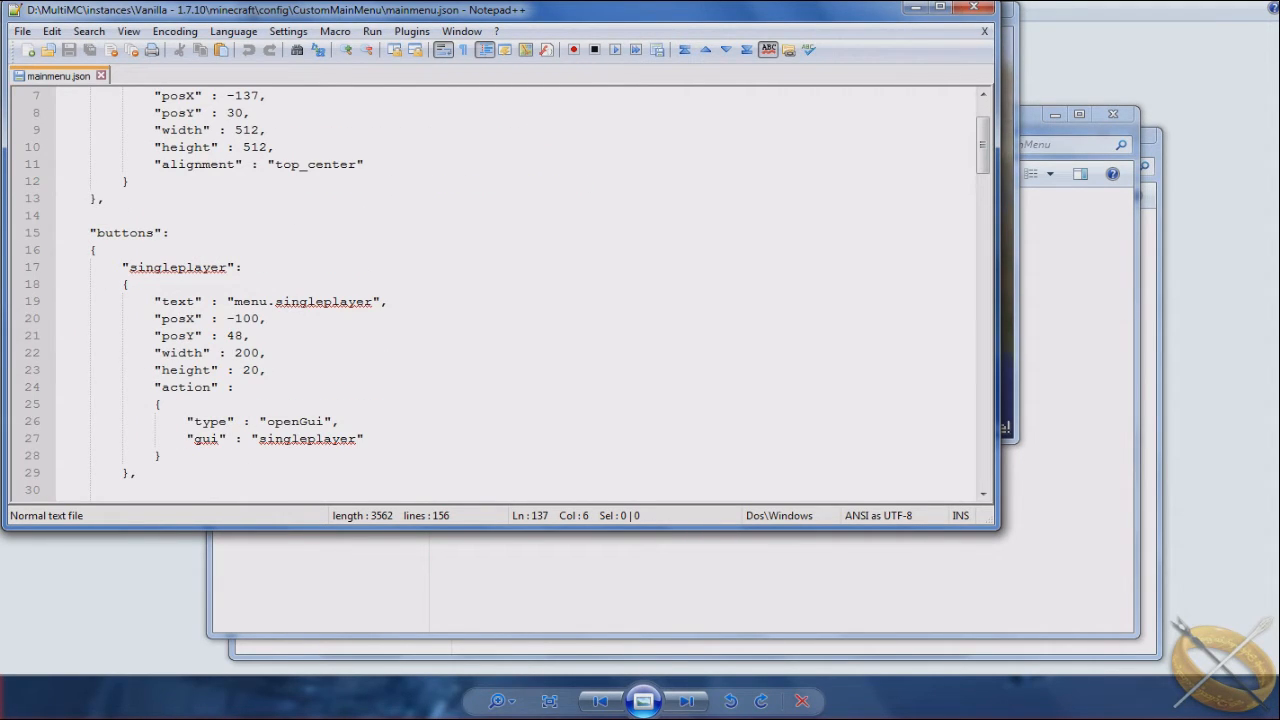
scroll(down, 3)
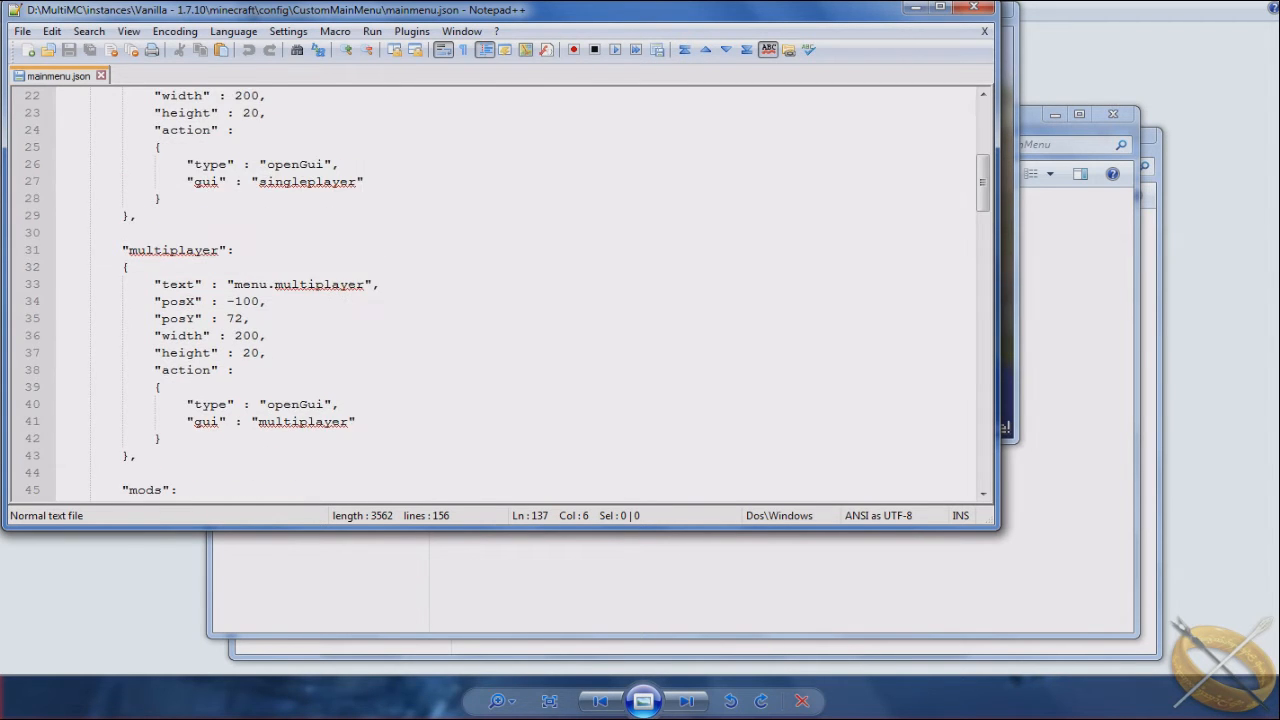
scroll(down, 3)
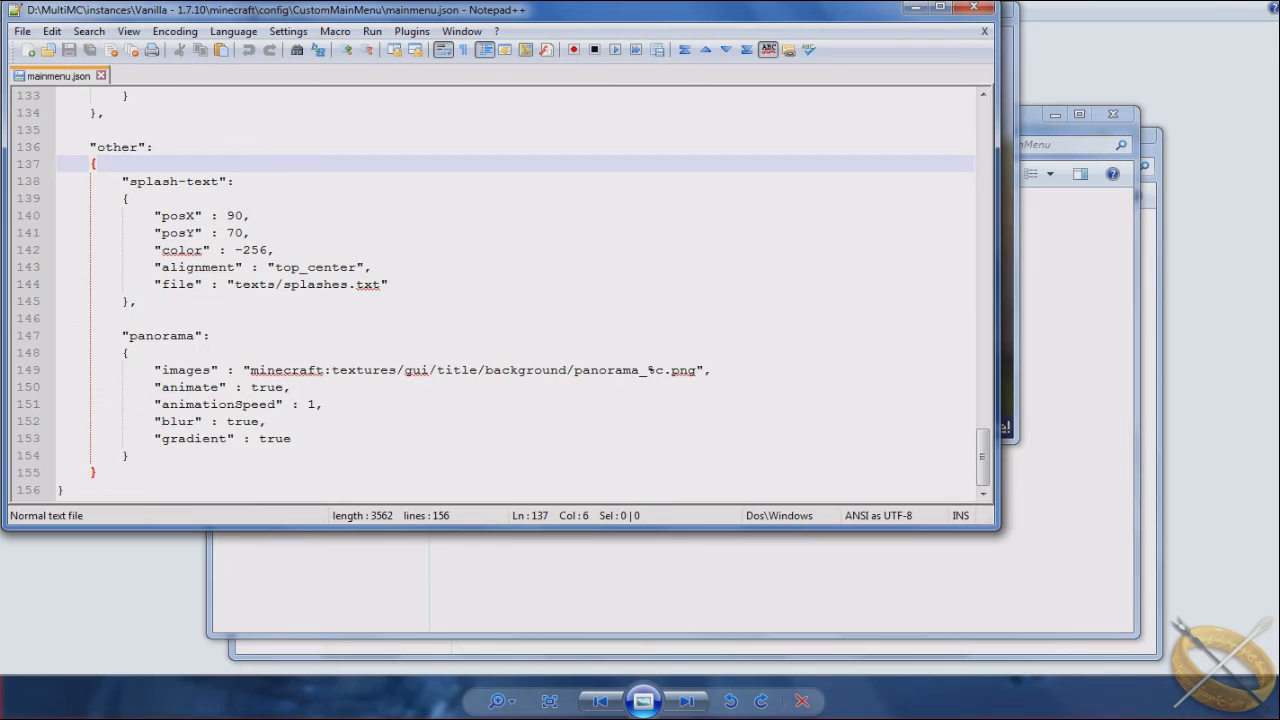
scroll(up, 3)
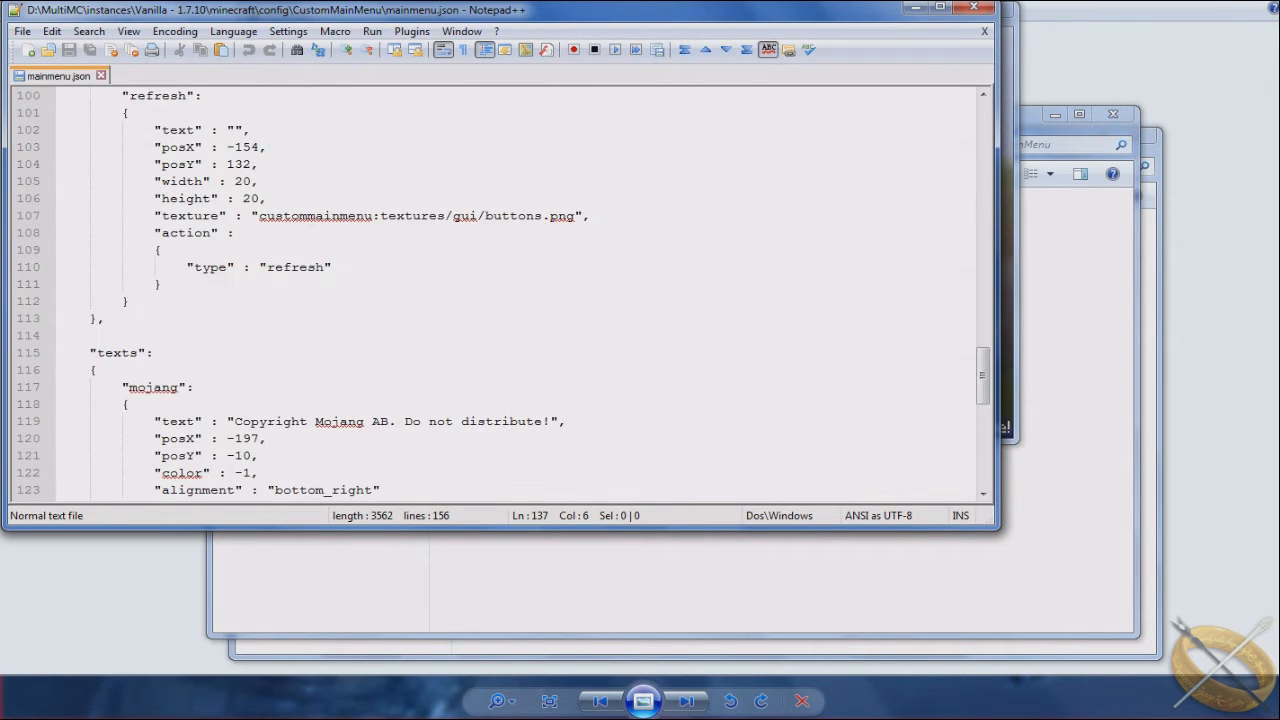
scroll(up, 3)
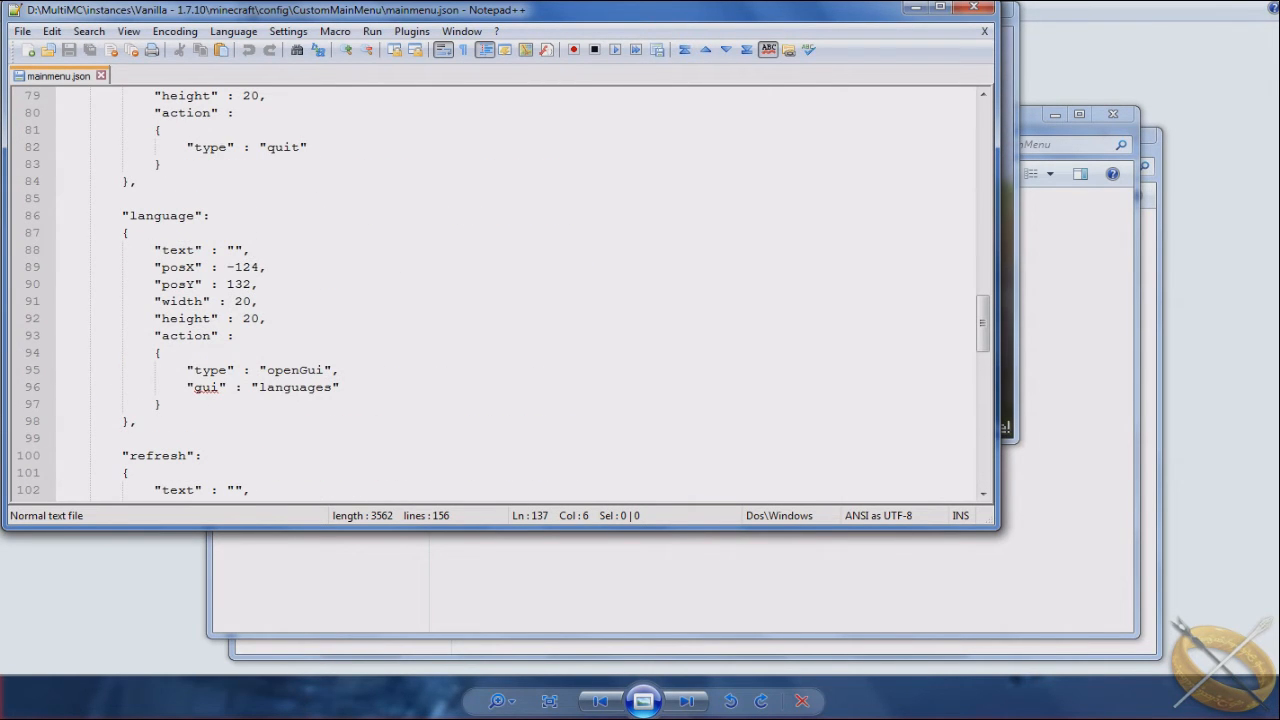
scroll(up, 3)
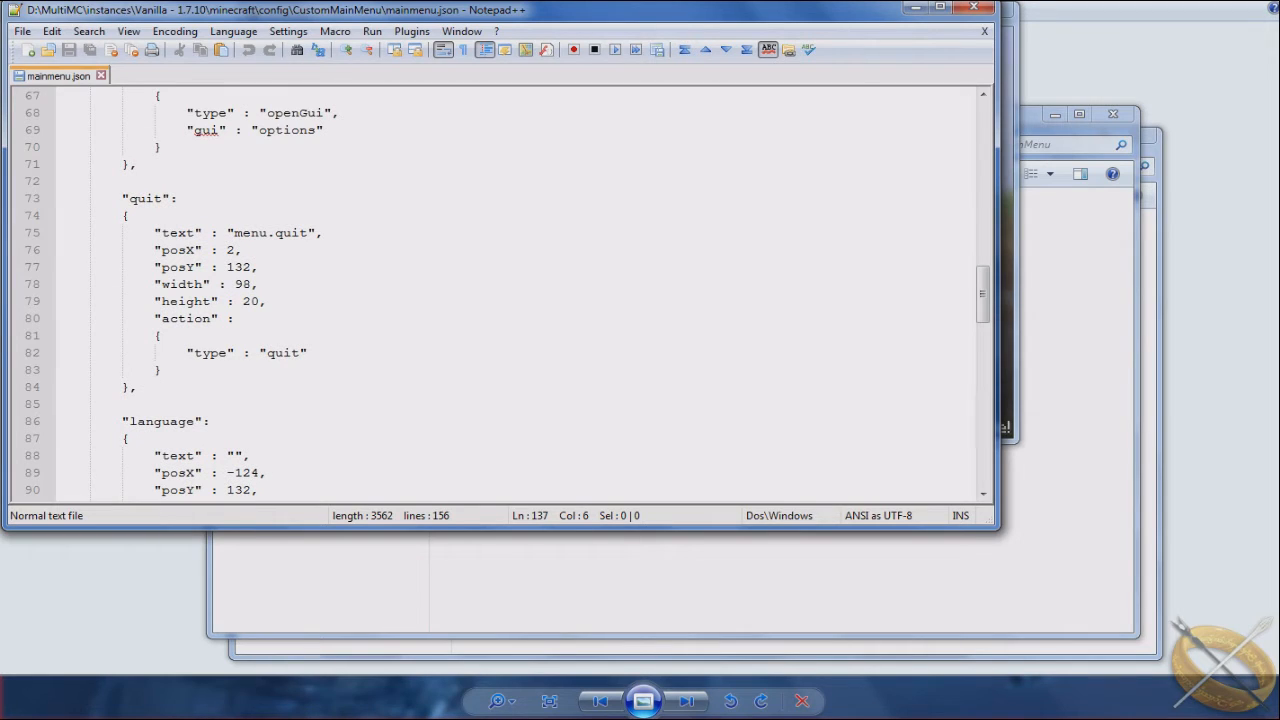
scroll(up, 3)
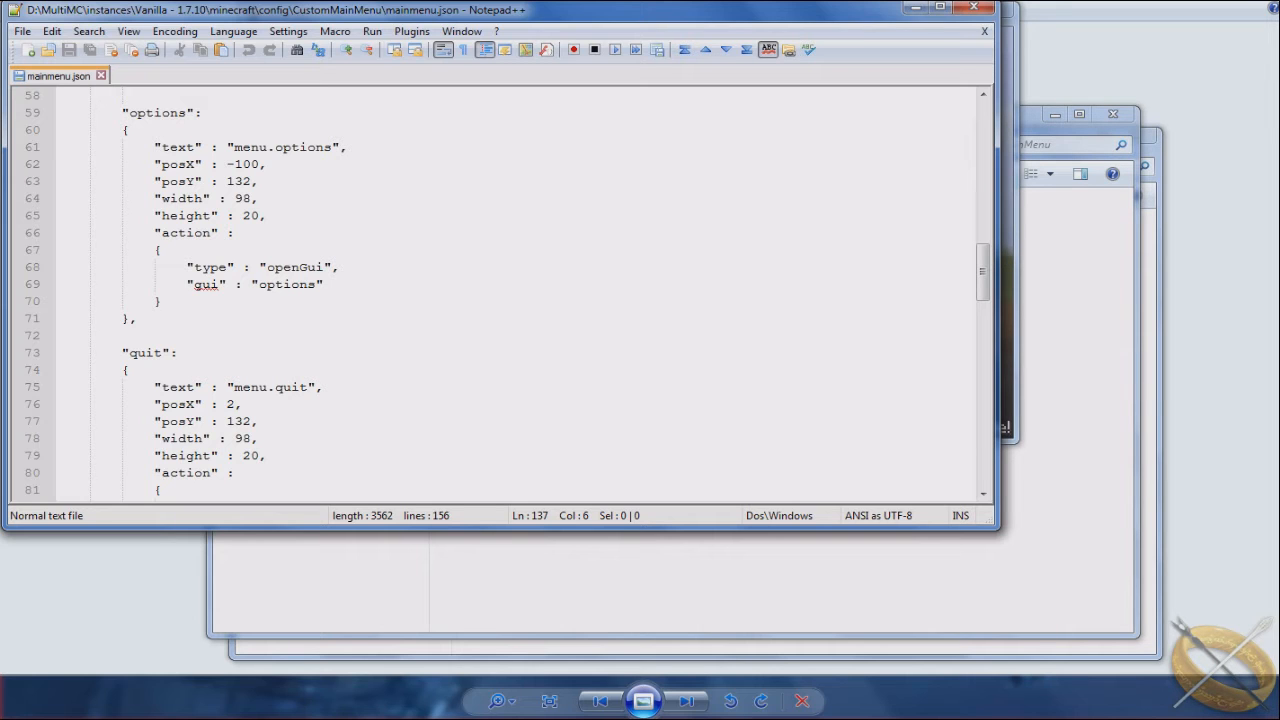
scroll(up, 3)
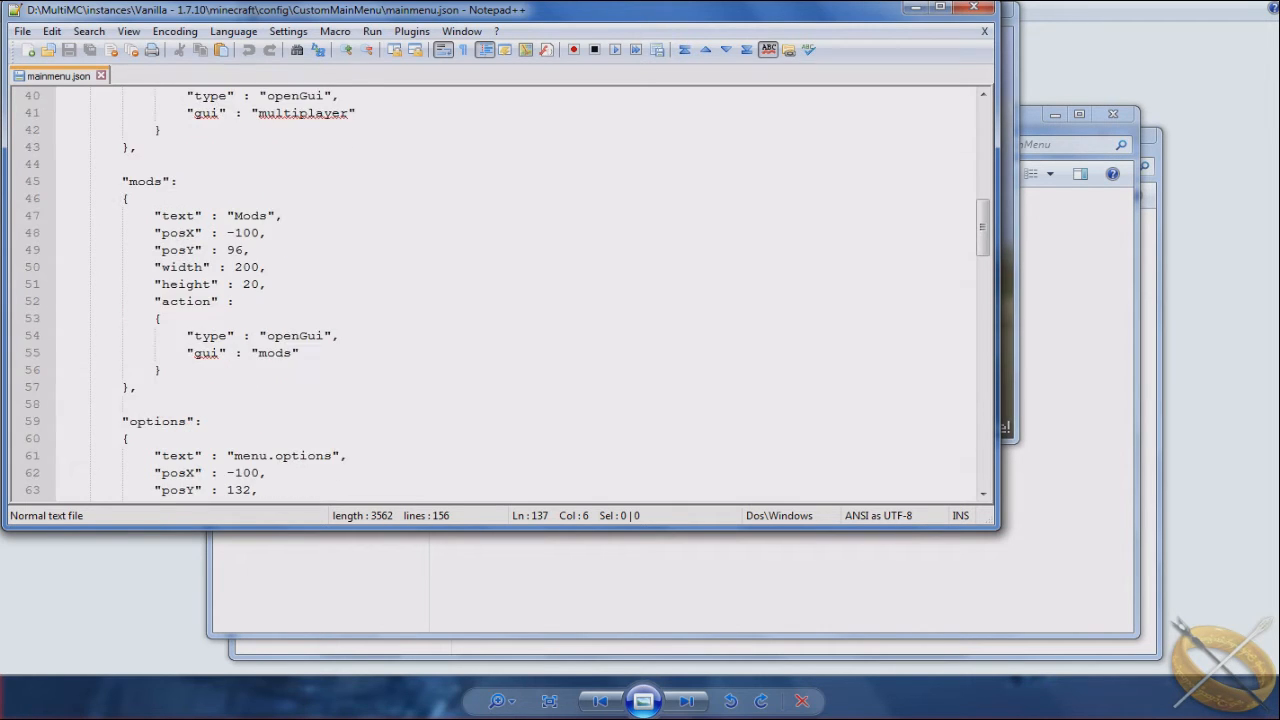
scroll(up, 3)
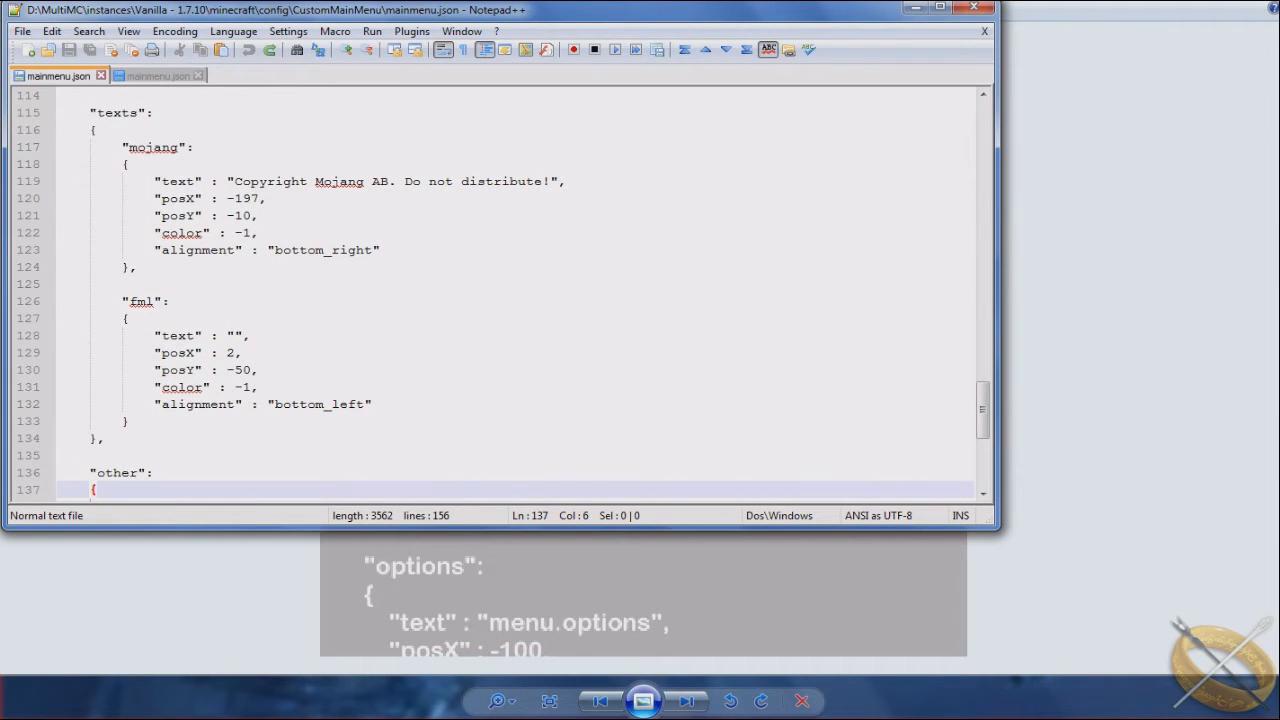
scroll(up, 3)
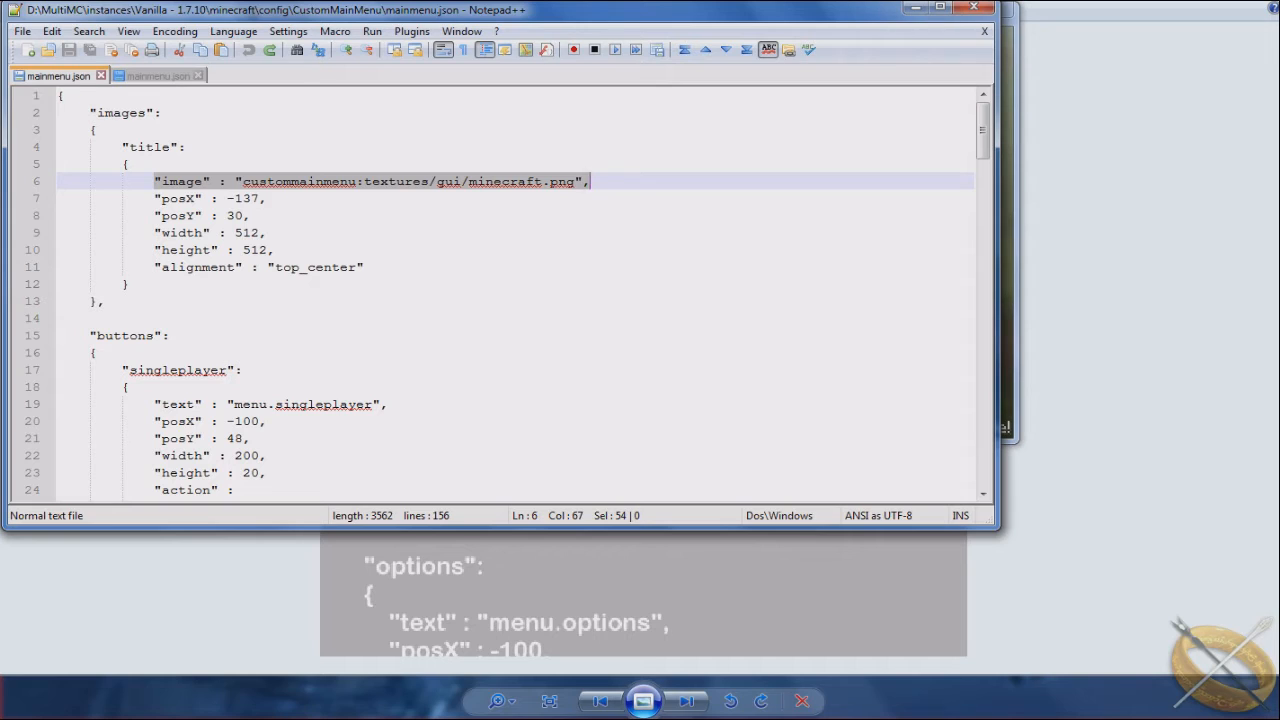
click(241, 181)
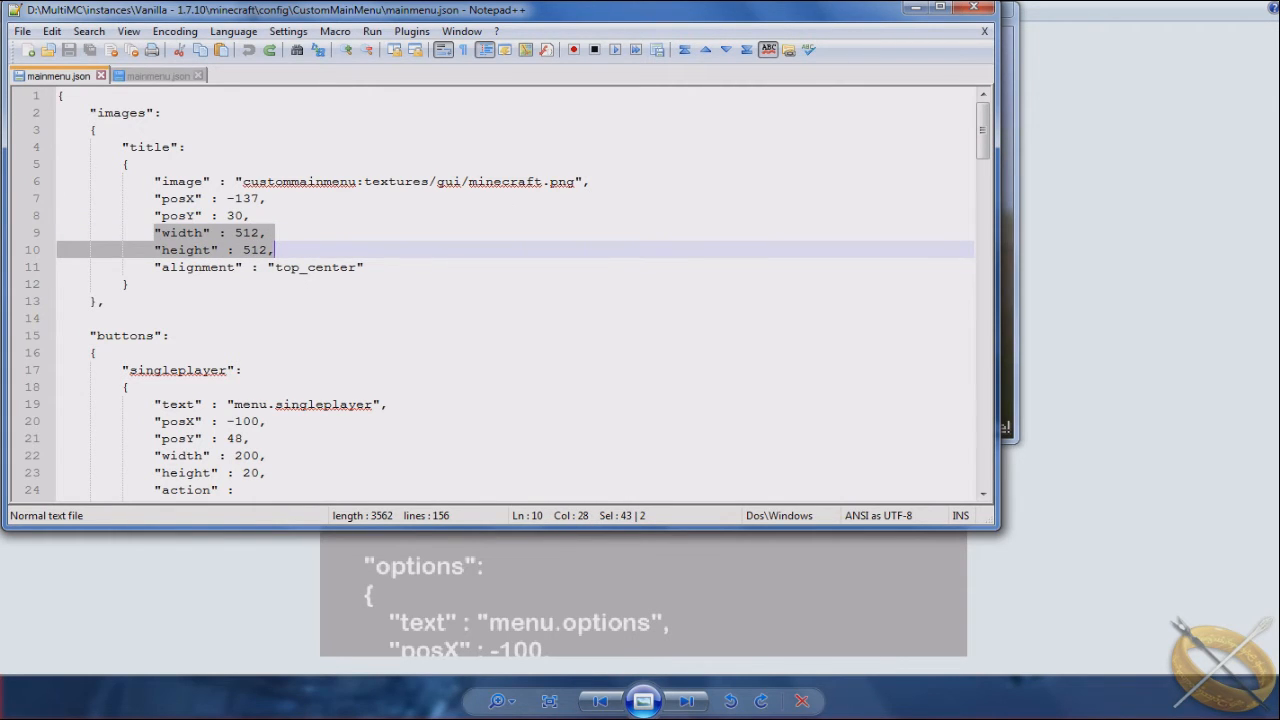
click(275, 249)
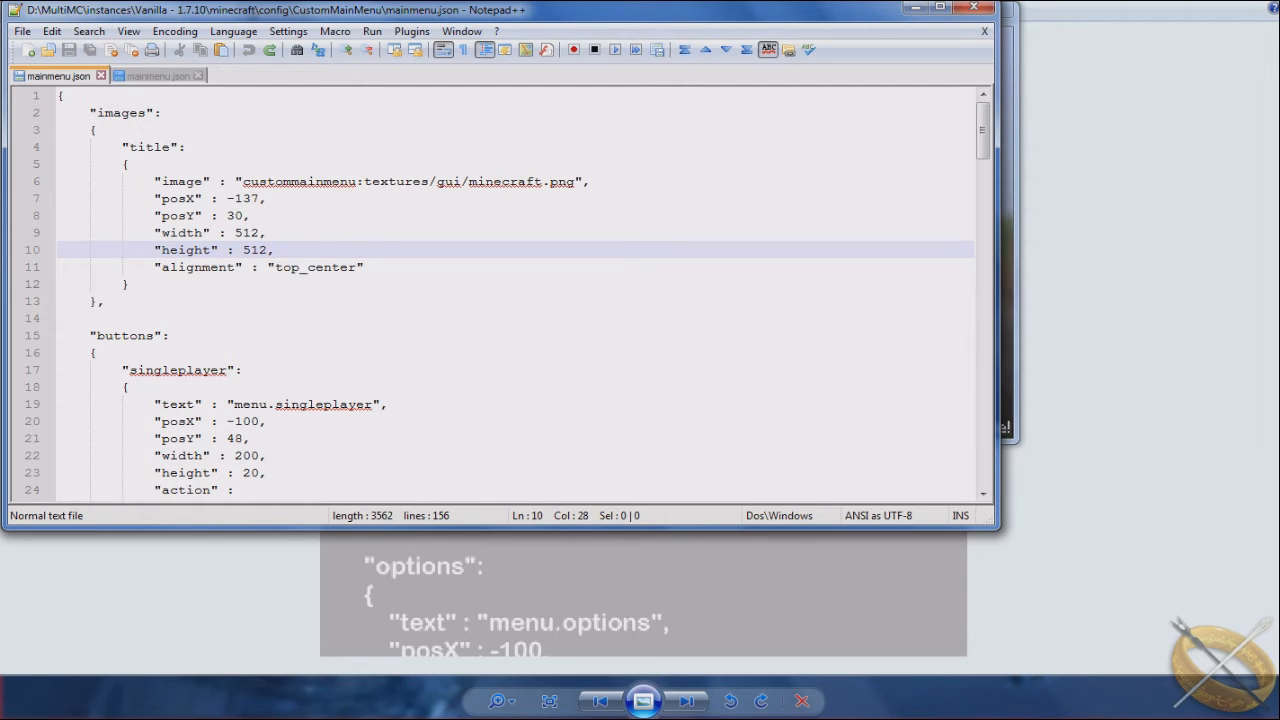
mouse_move(160, 75)
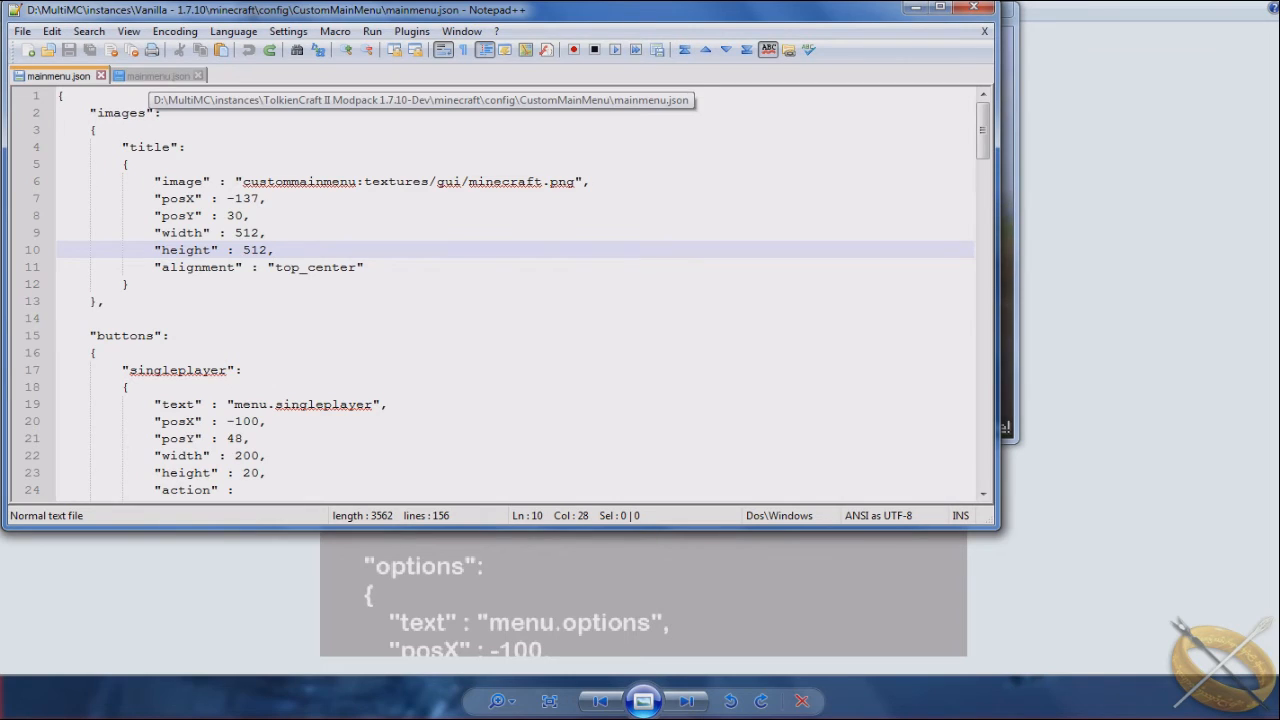
Switch to the TolkienCraft mainmenu.json and look over its title, title2 and title3 images
click(157, 75)
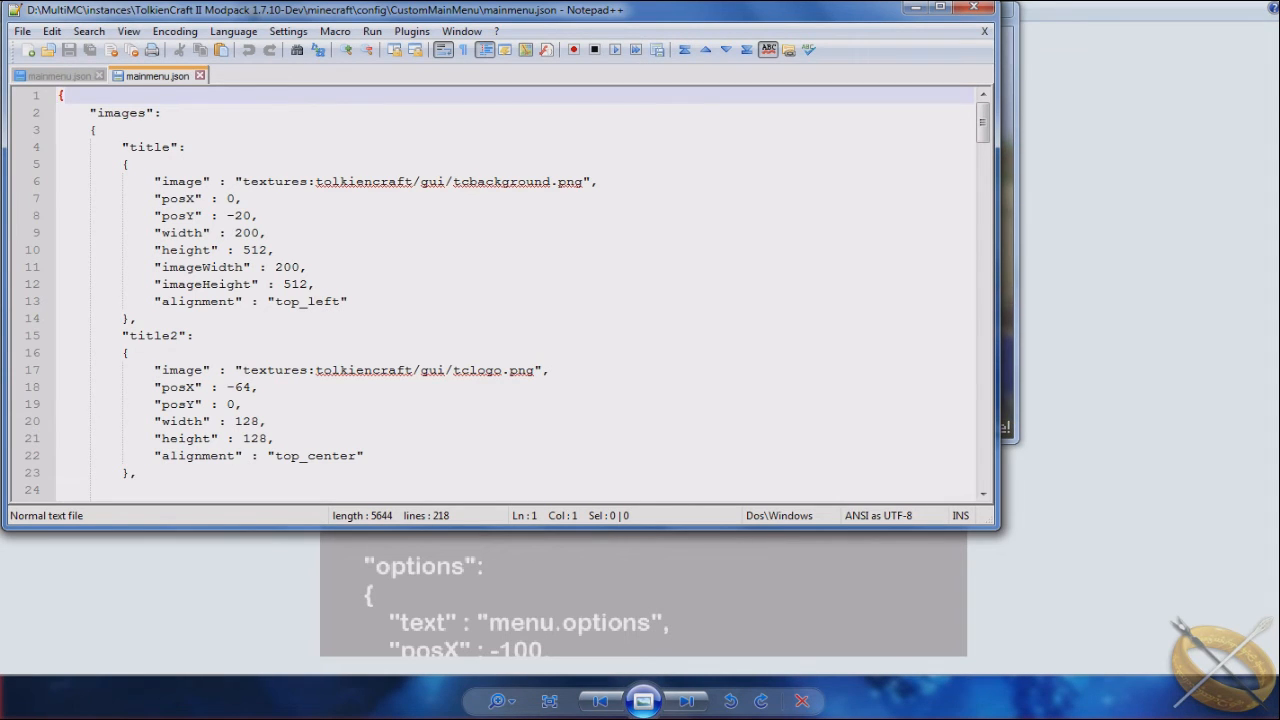
scroll(down, 3)
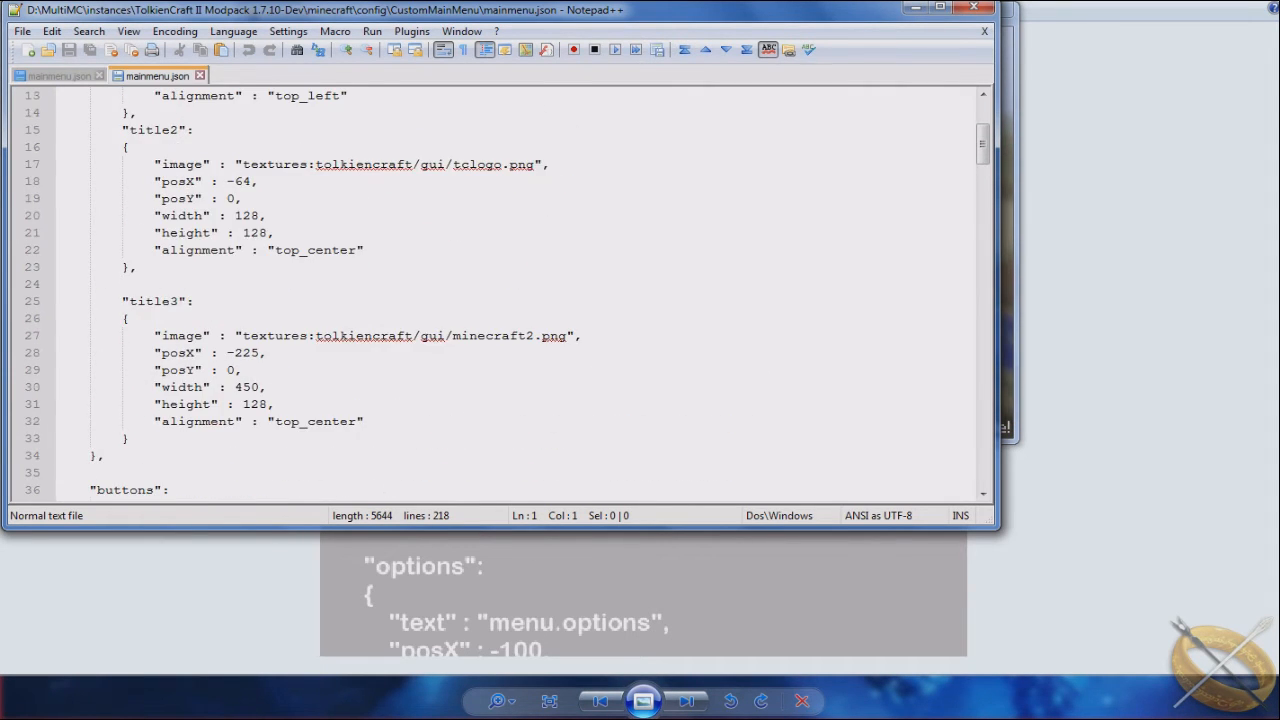
scroll(up, 3)
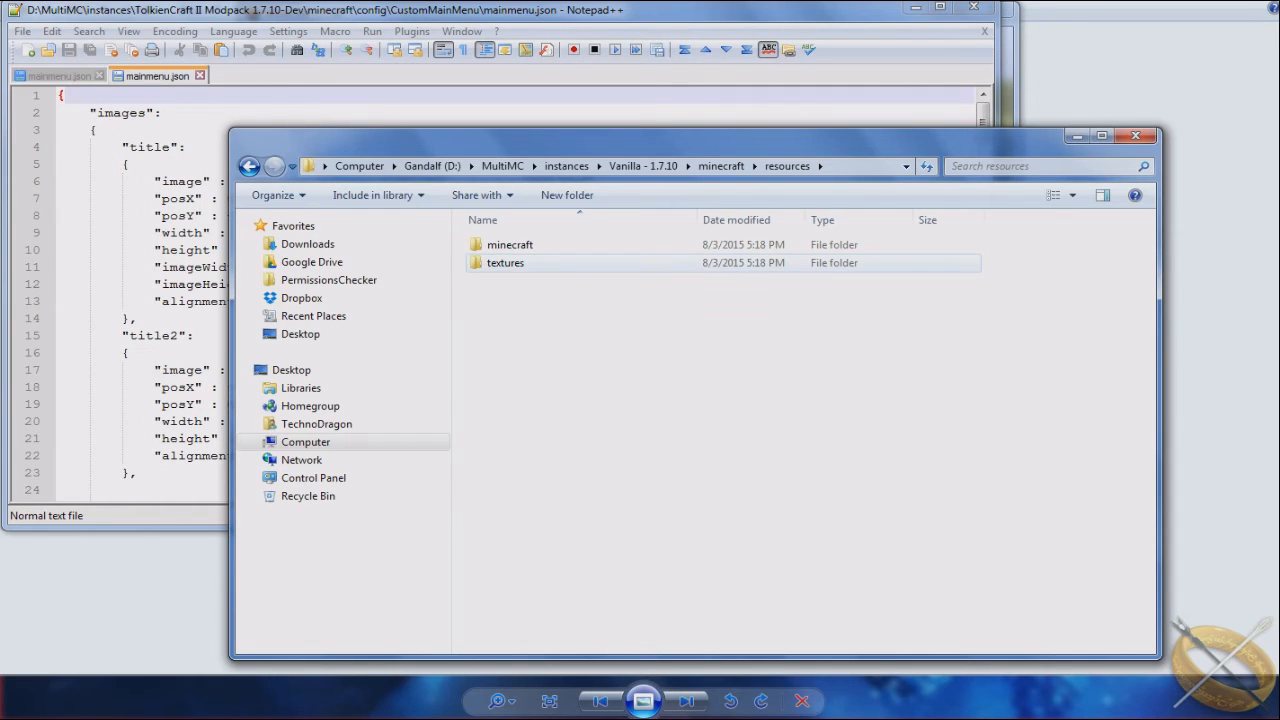
Browse the Vanilla resources textures, gui and title folders, then the sounds and music folders
click(510, 244)
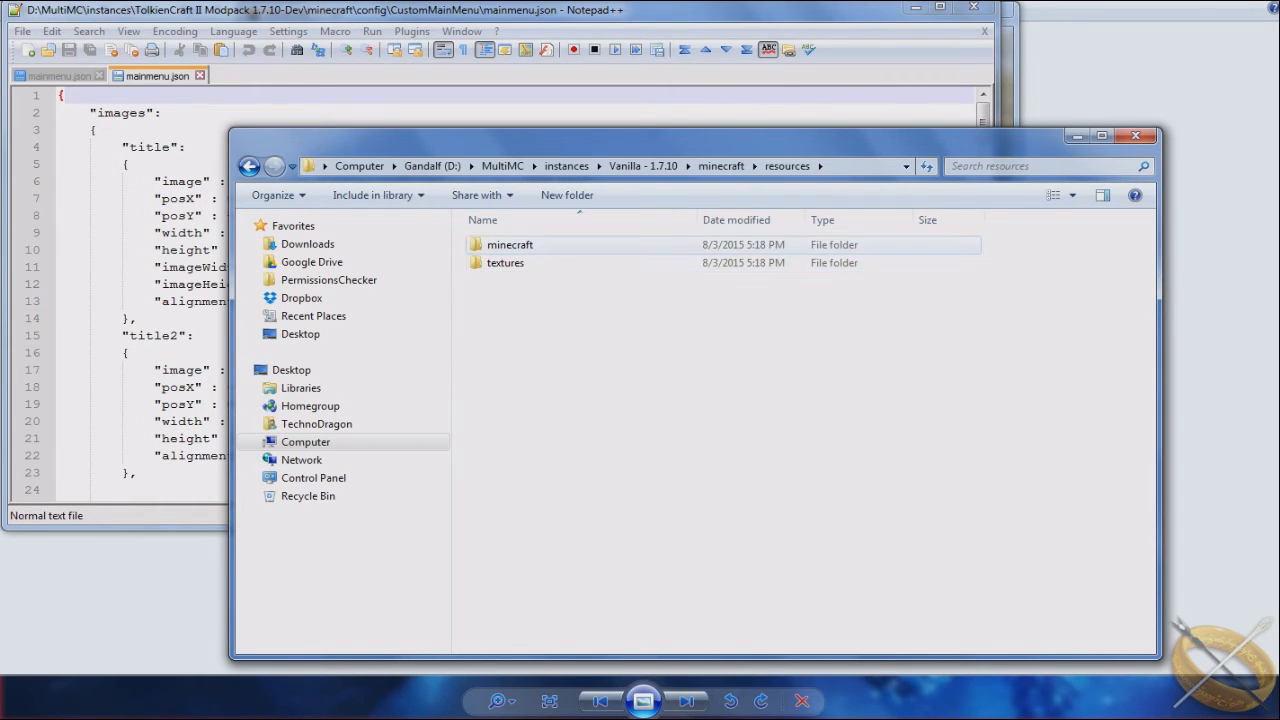
click(505, 262)
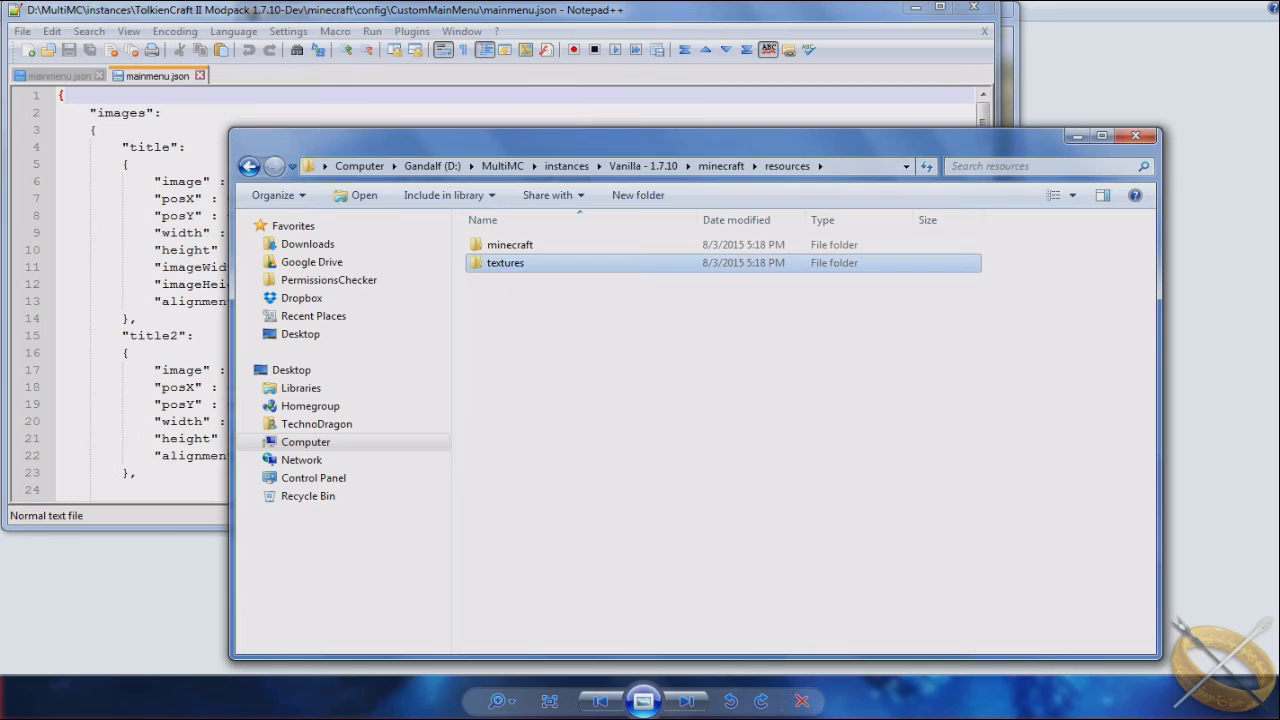
double_click(505, 262)
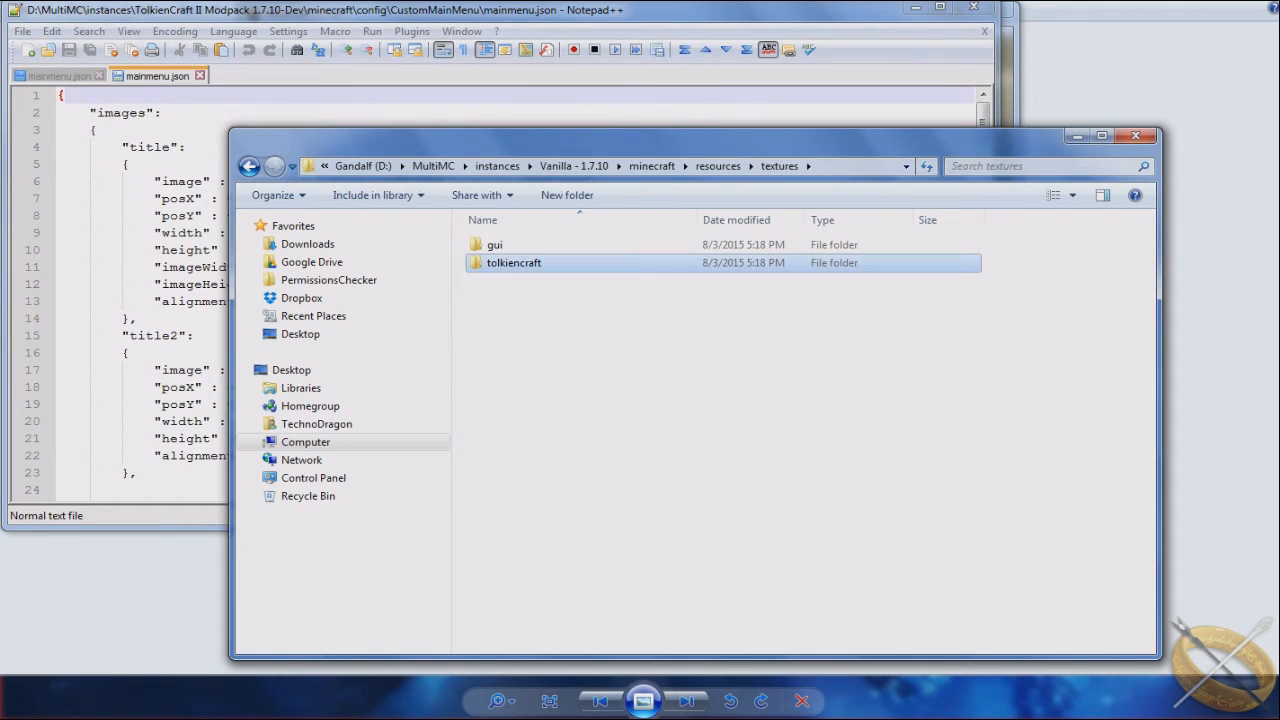
double_click(514, 262)
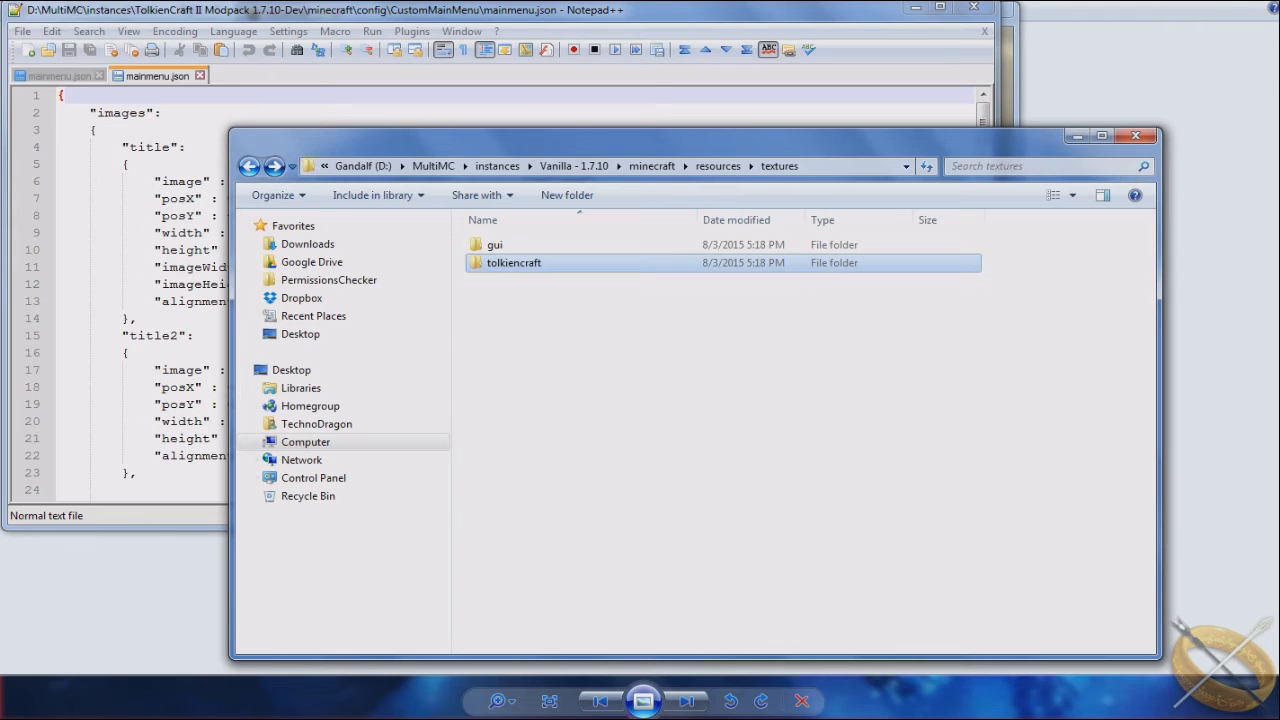
double_click(494, 244)
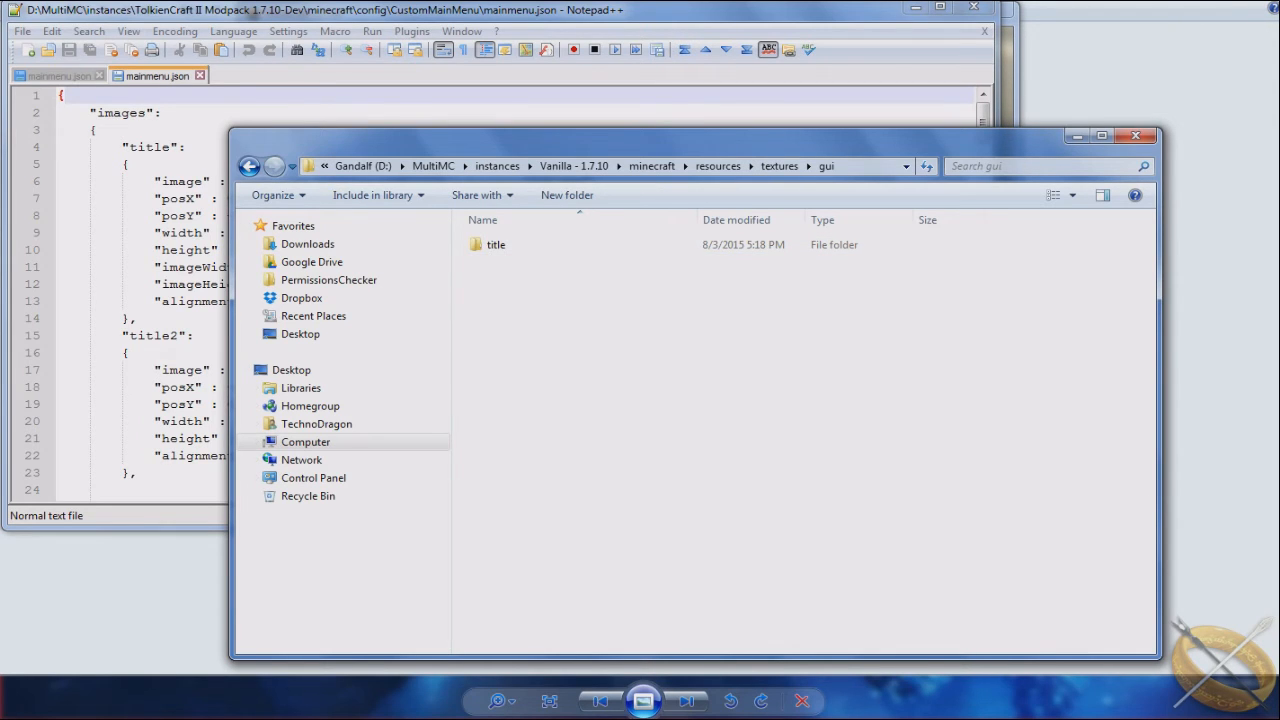
double_click(495, 244)
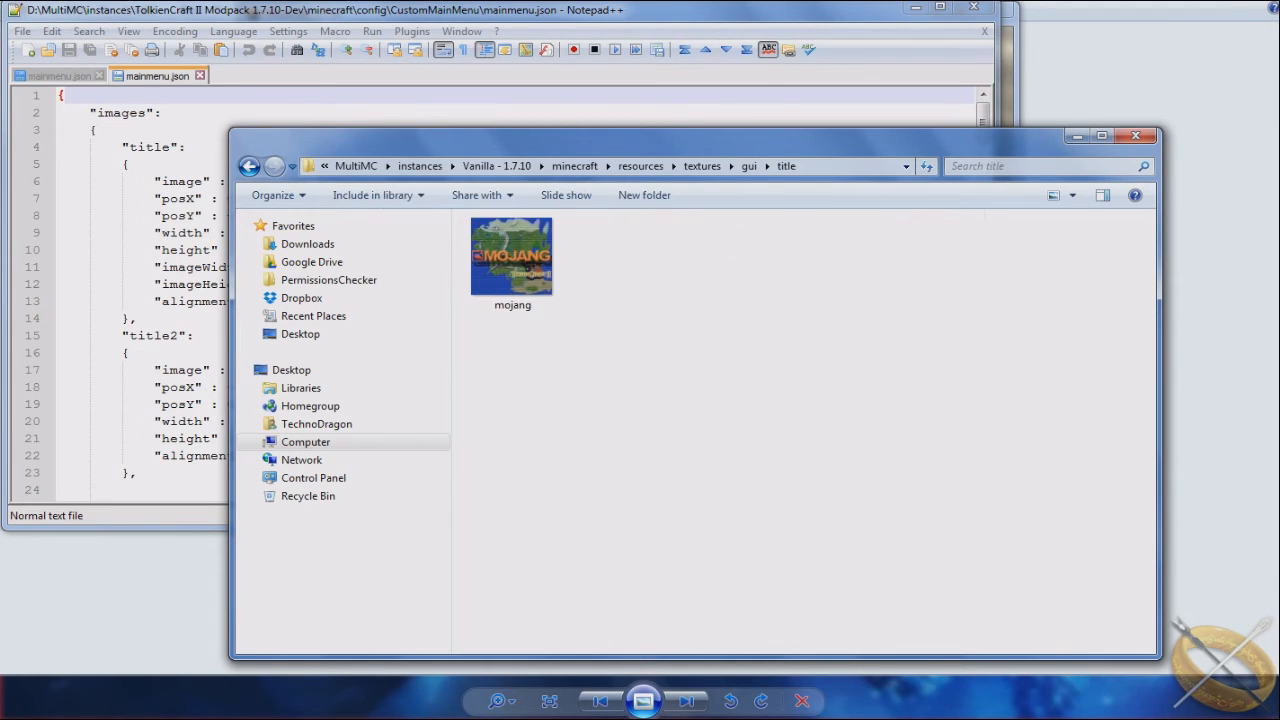
click(512, 255)
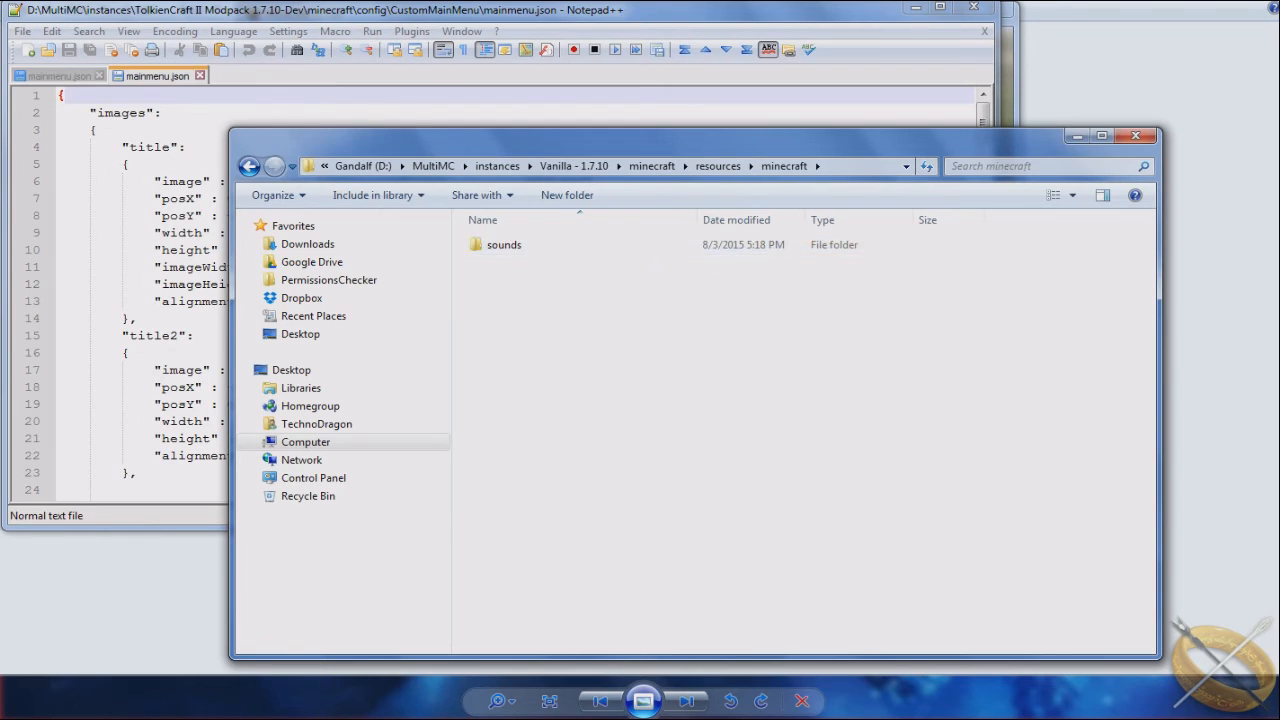
double_click(504, 244)
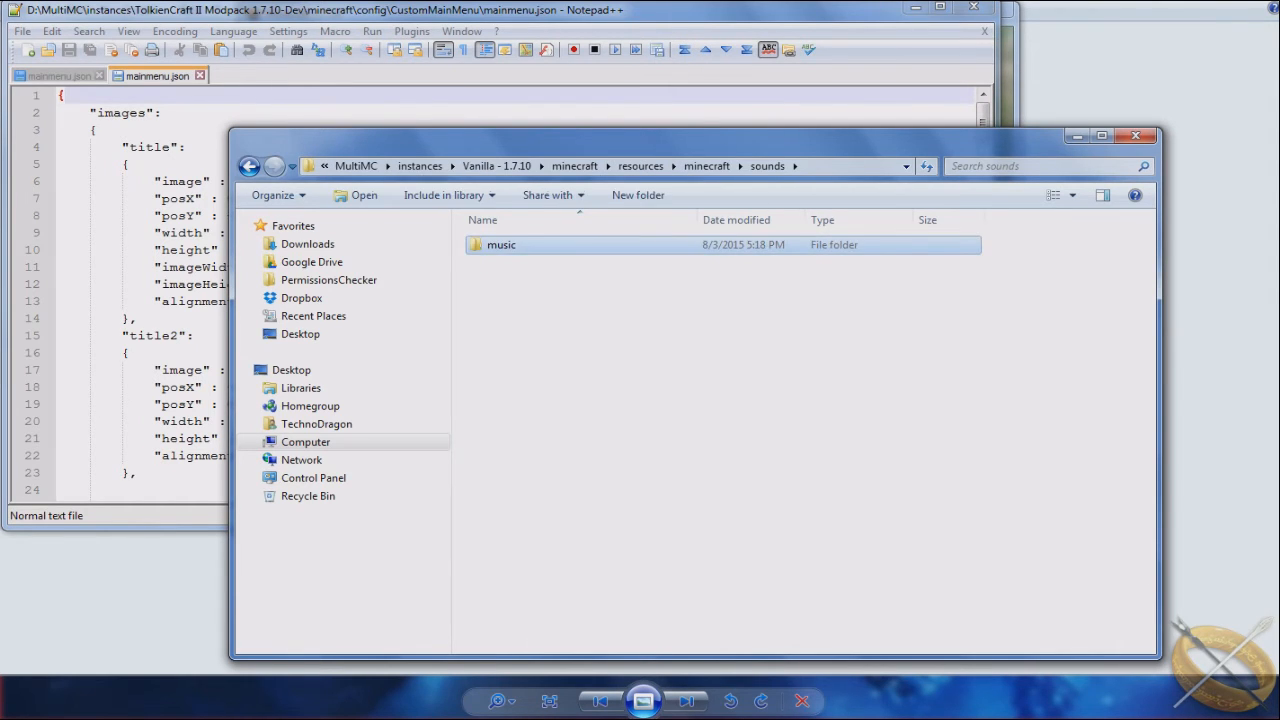
double_click(501, 244)
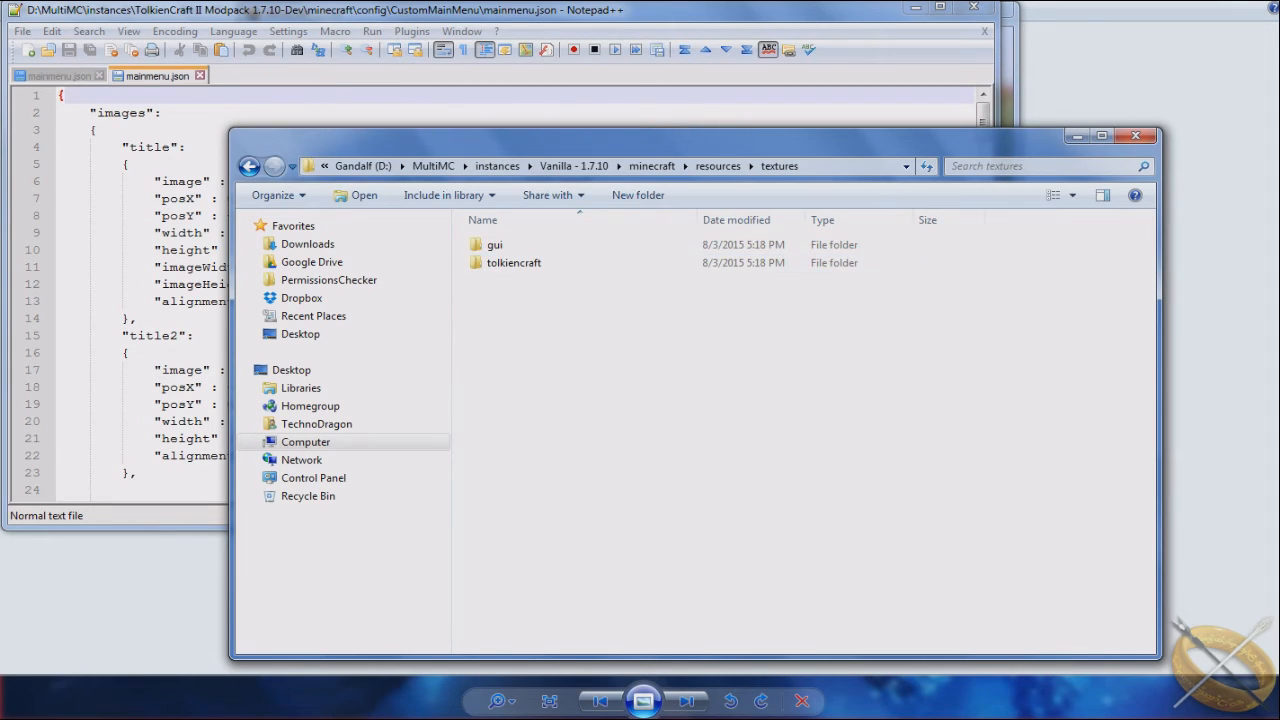
mouse_move(513, 262)
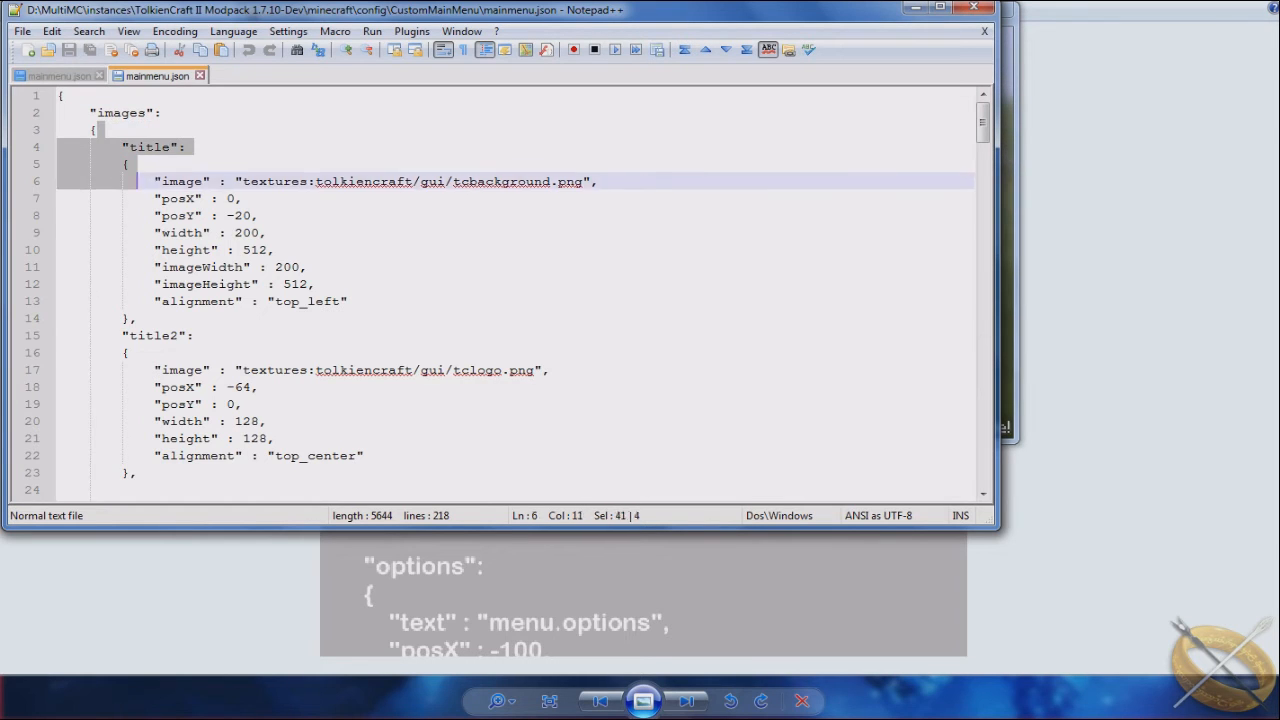
Work through the images block, selecting the imageHeight value 512 and the title key
scroll(down, 3)
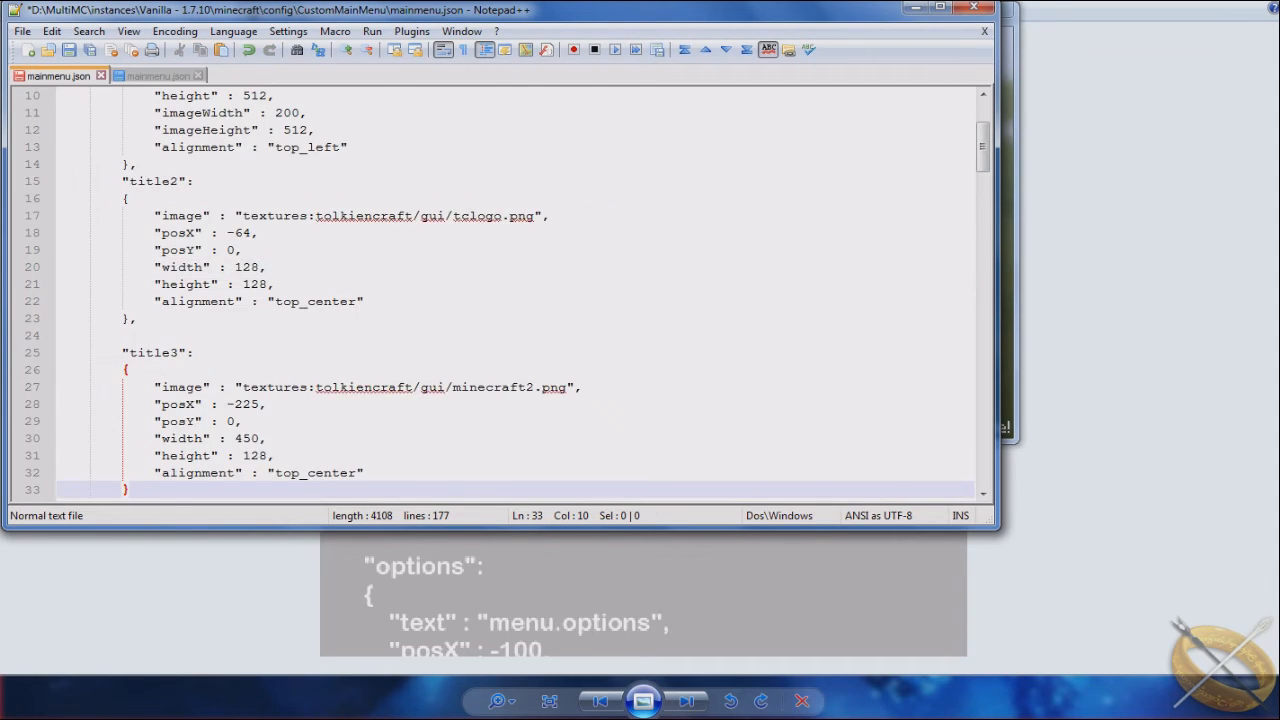
scroll(up, 3)
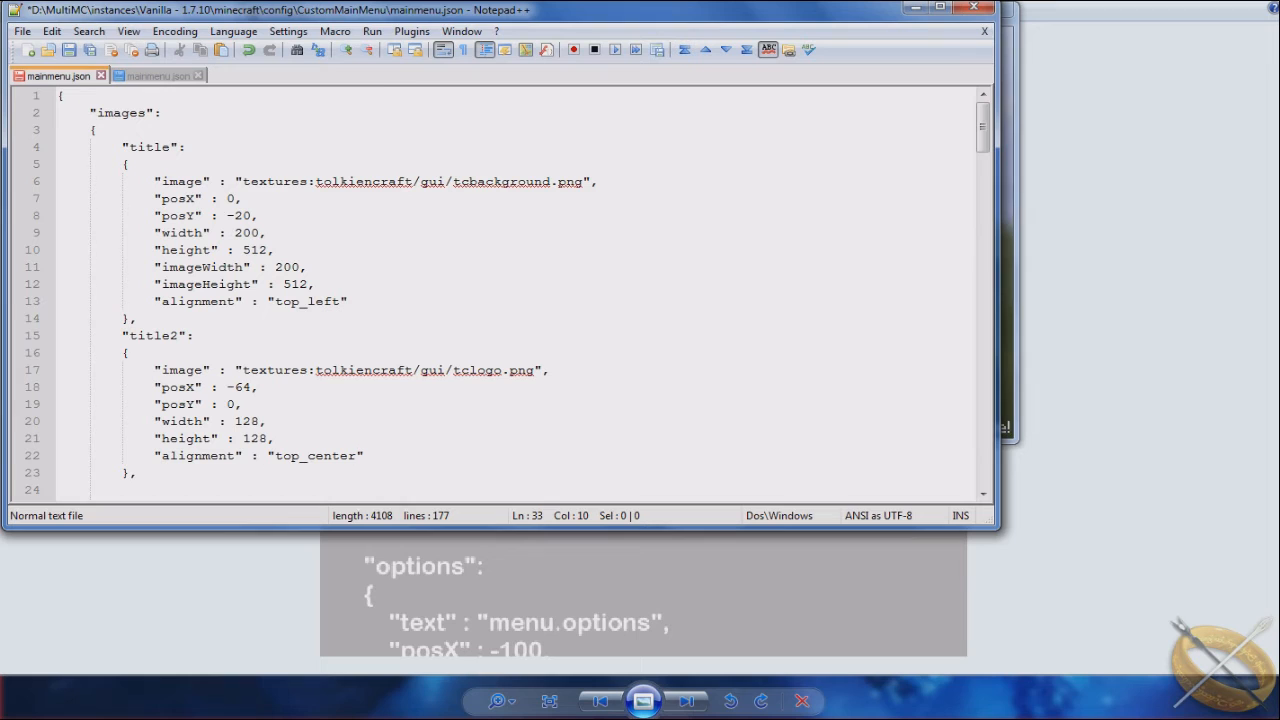
scroll(down, 3)
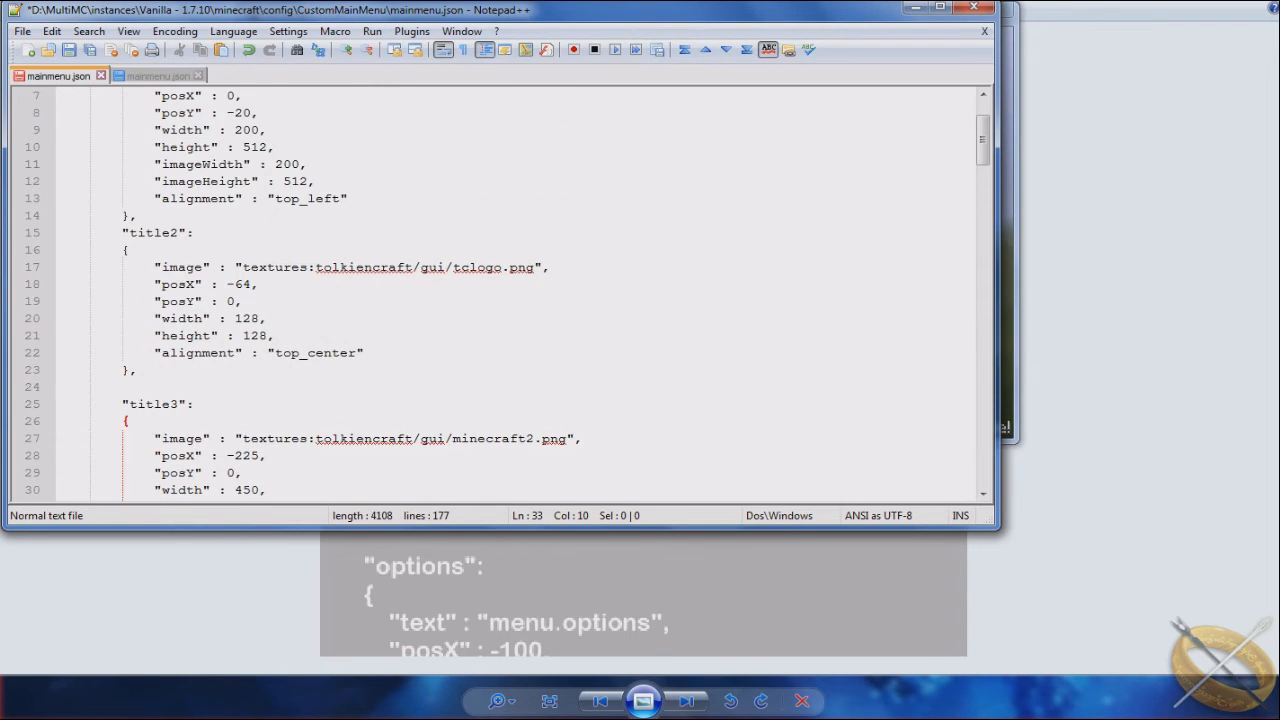
double_click(283, 164)
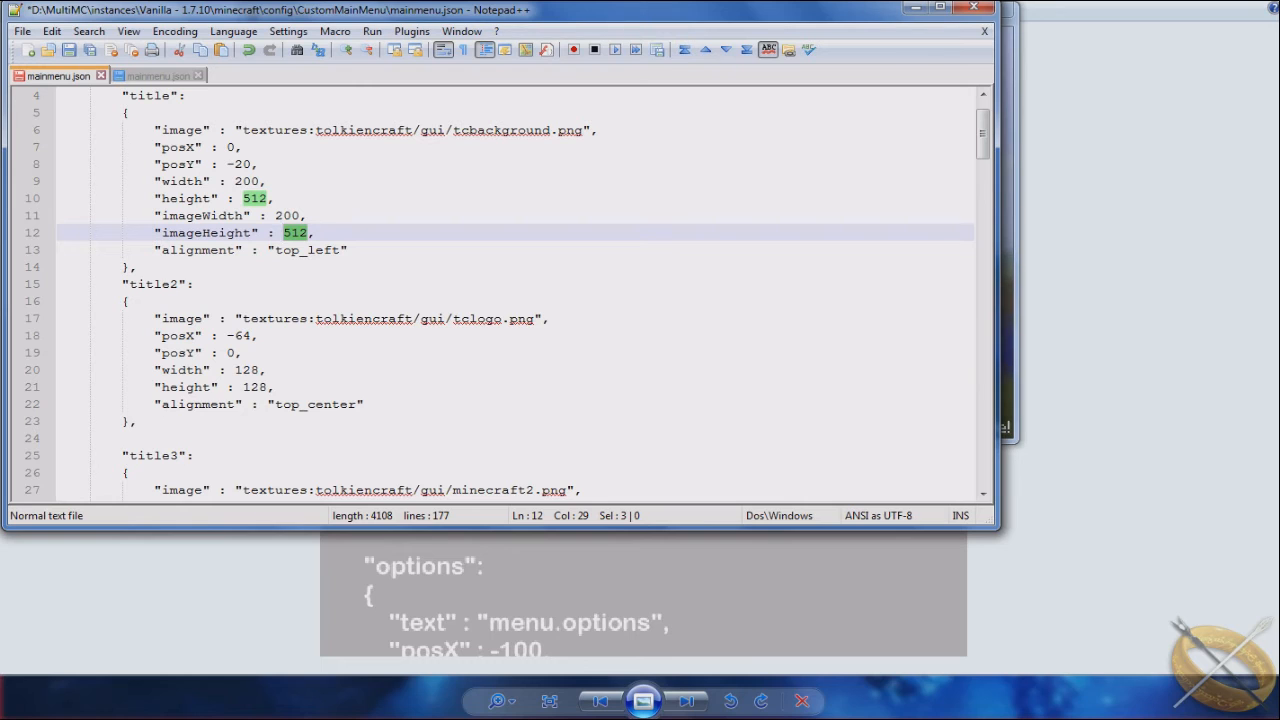
scroll(up, 3)
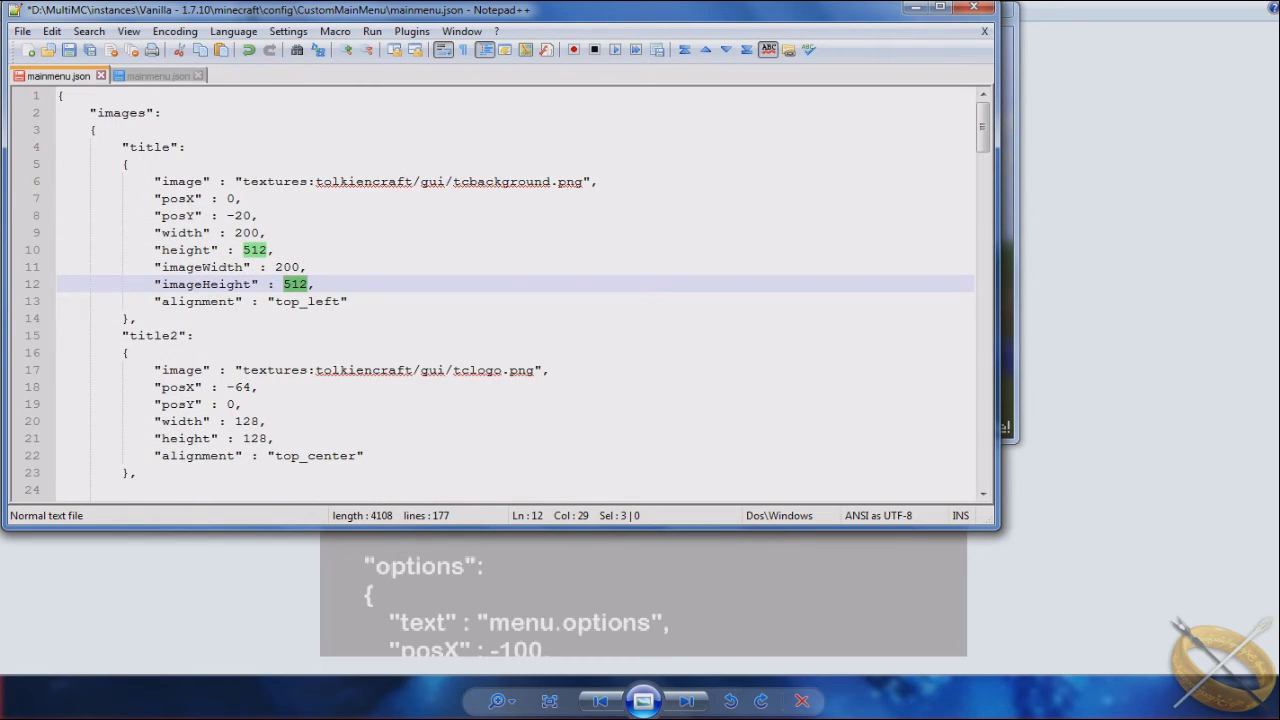
double_click(148, 147)
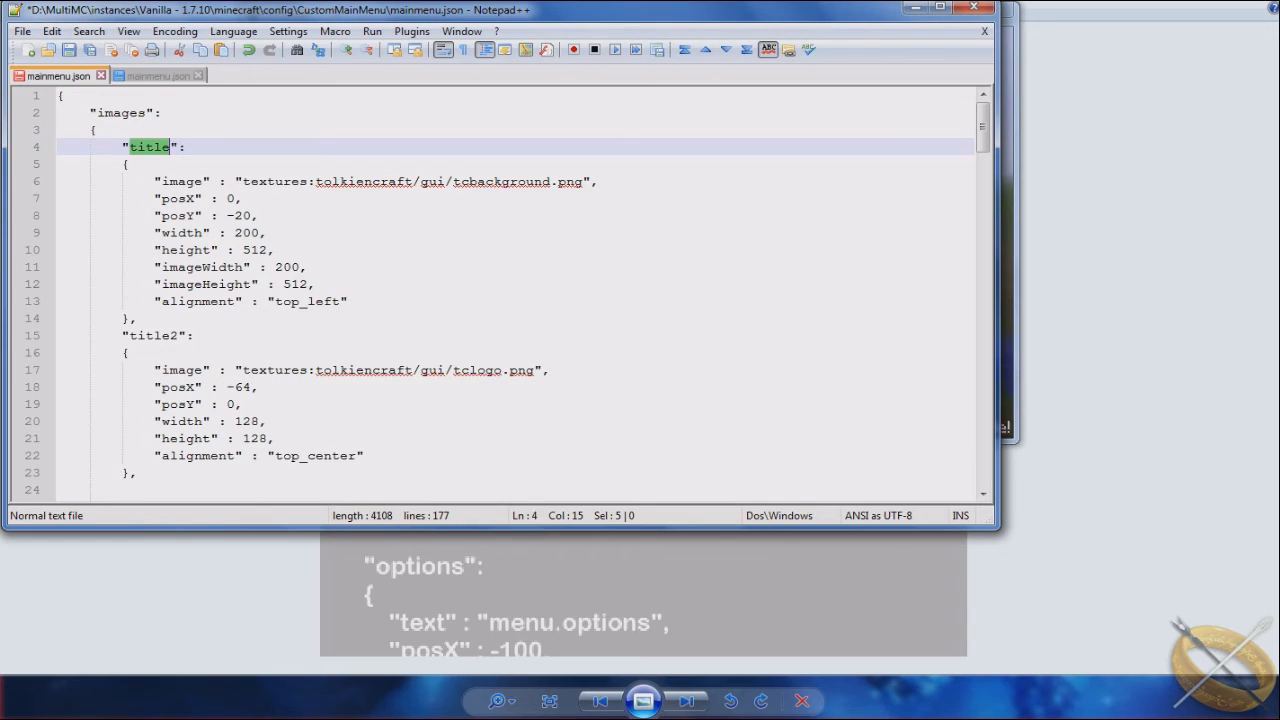
scroll(down, 3)
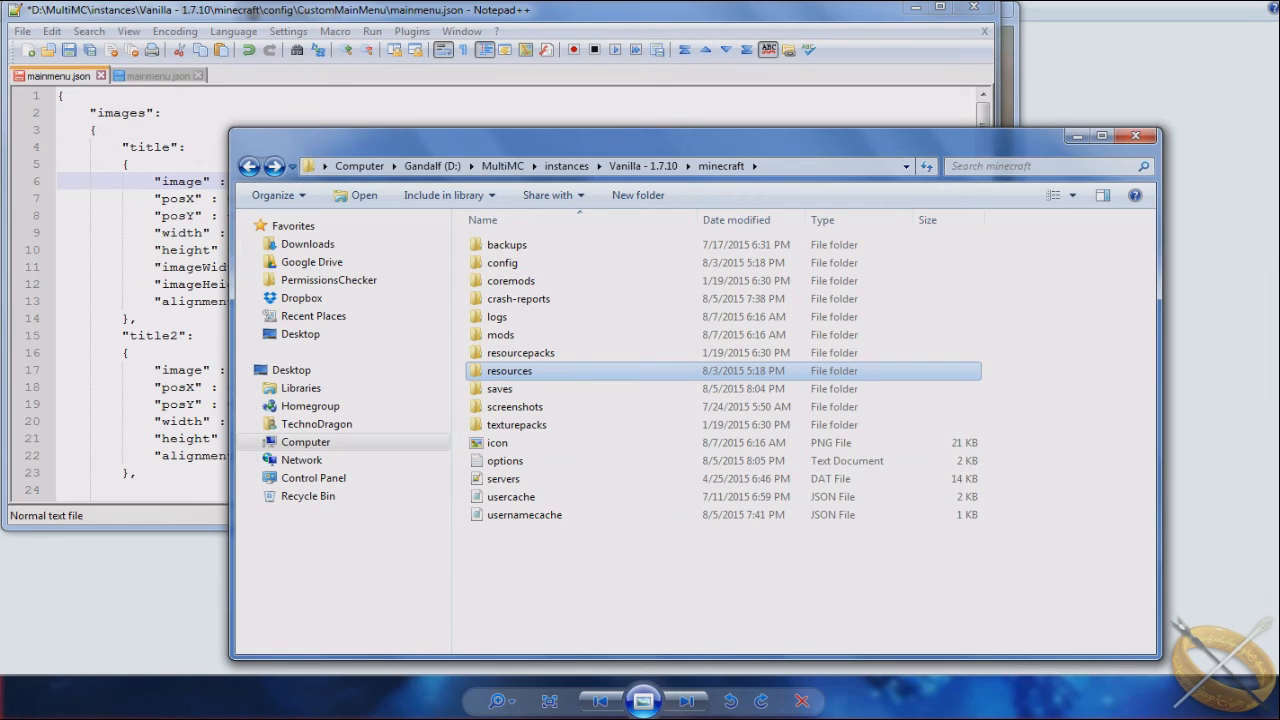
Follow the image path through resources, textures and tolkiencraft into its gui folder
double_click(509, 370)
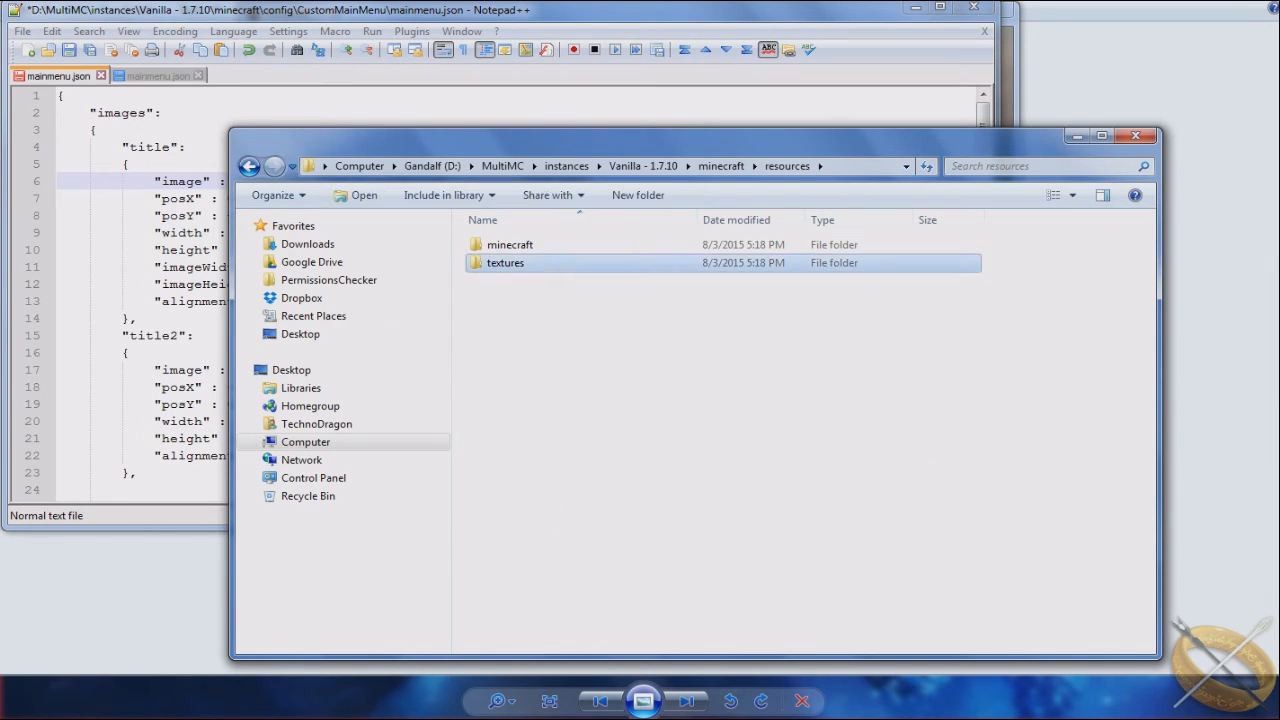
double_click(505, 262)
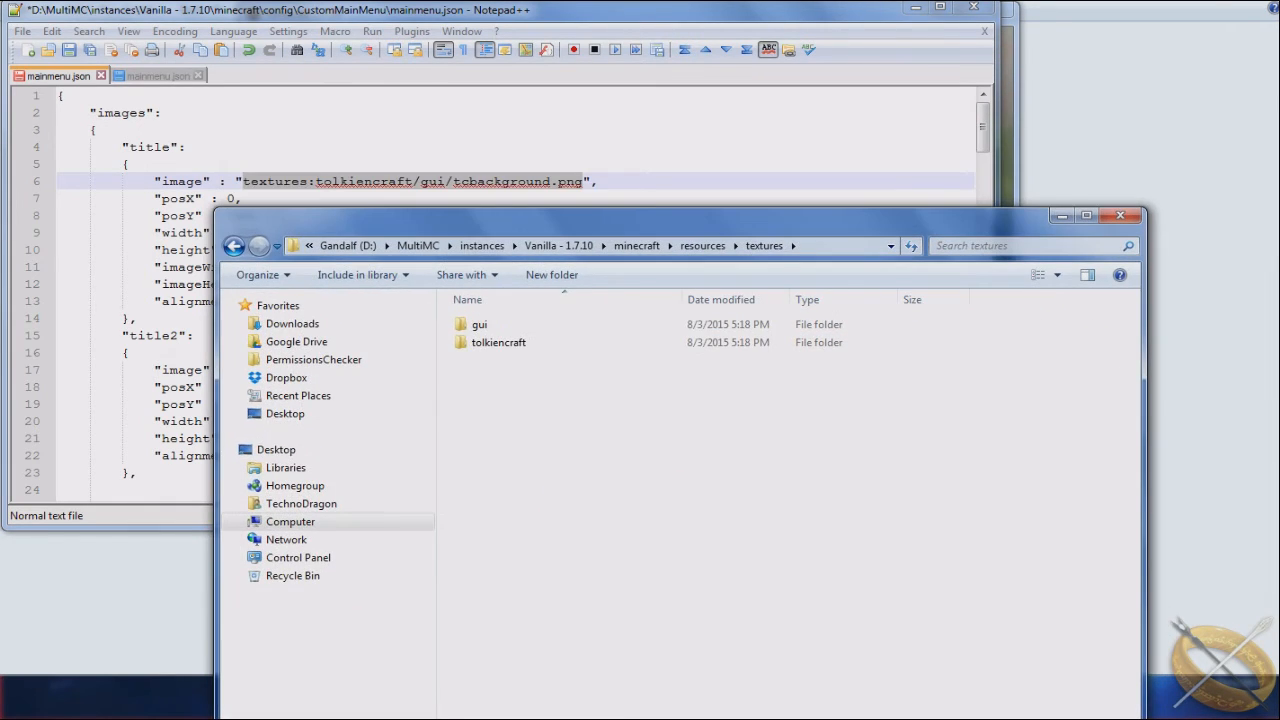
double_click(498, 342)
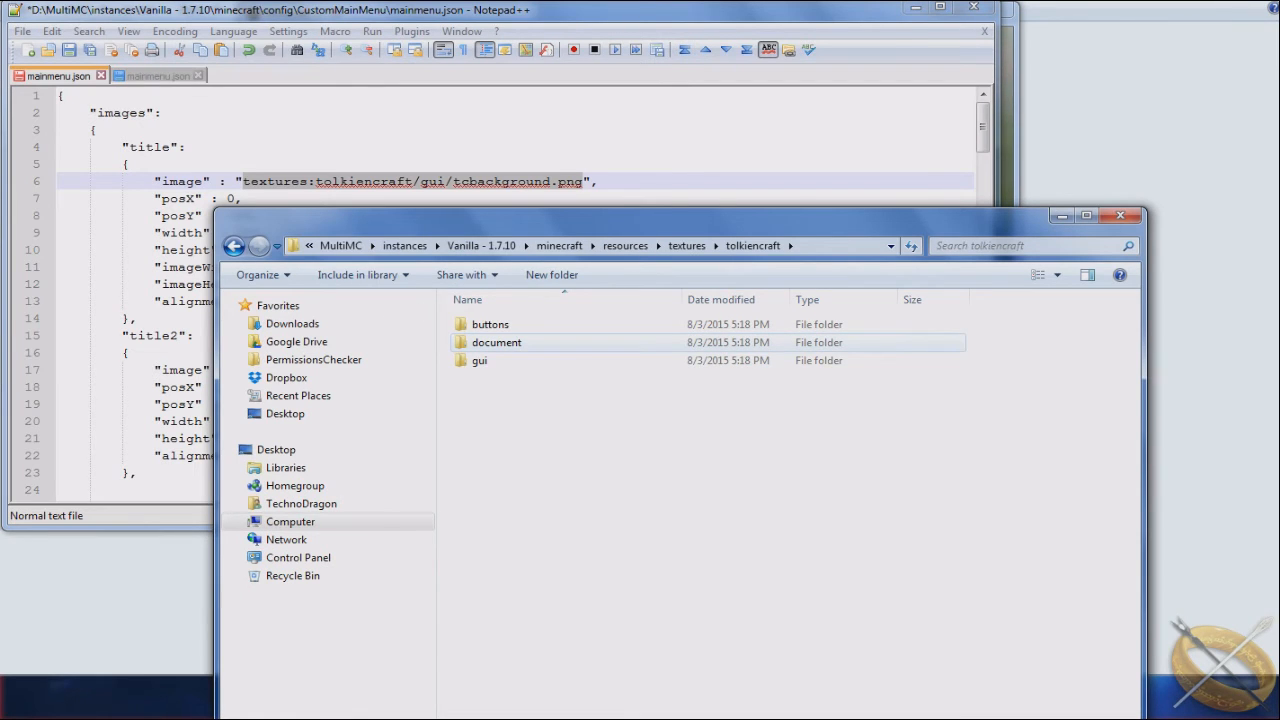
double_click(479, 360)
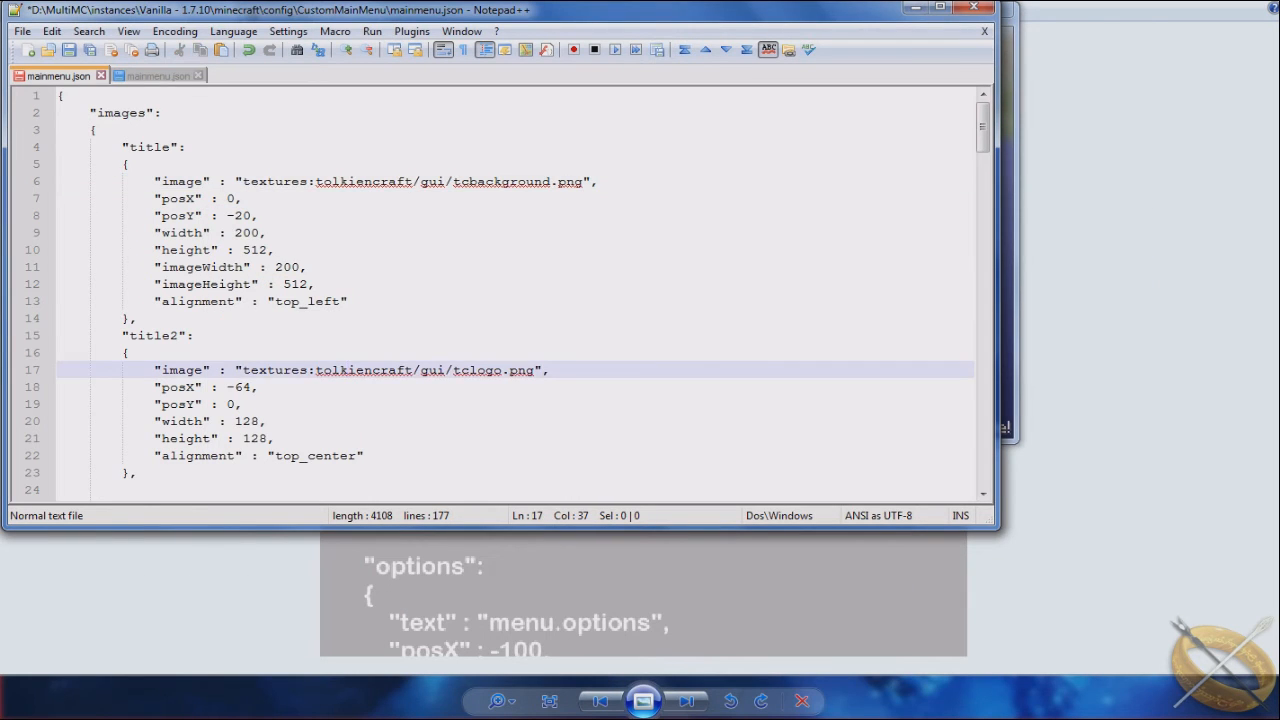
scroll(down, 3)
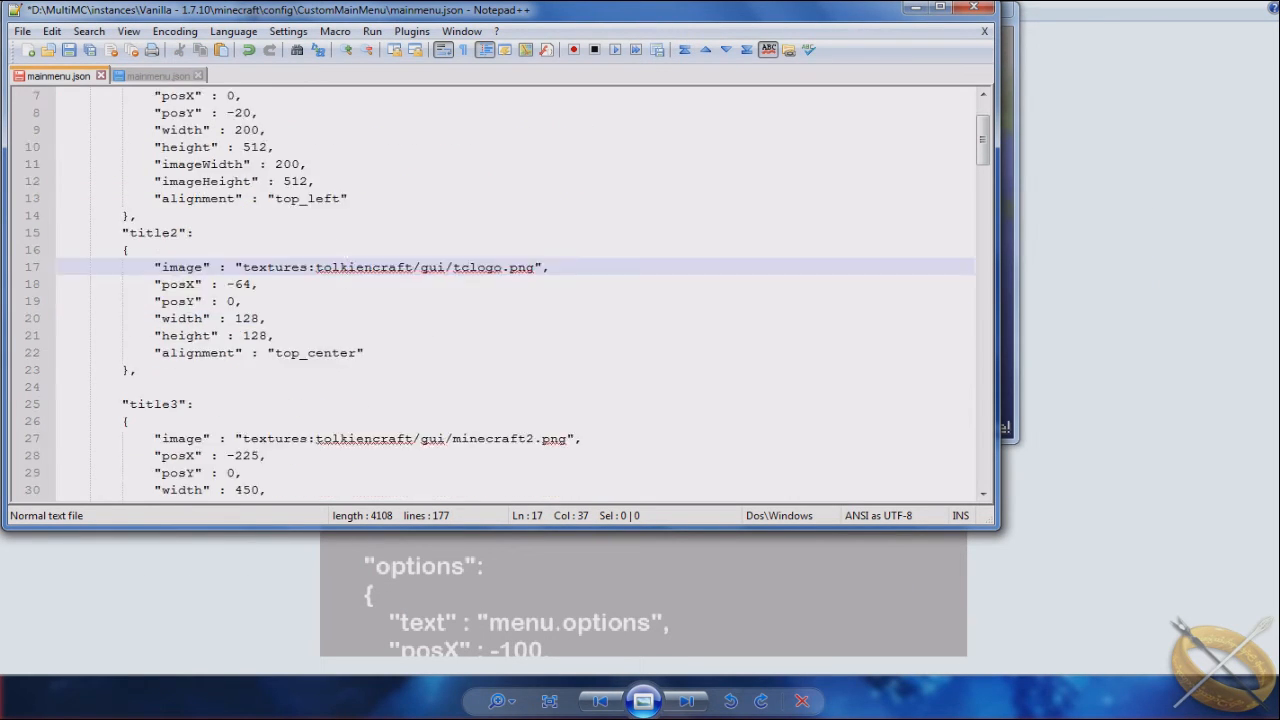
scroll(up, 3)
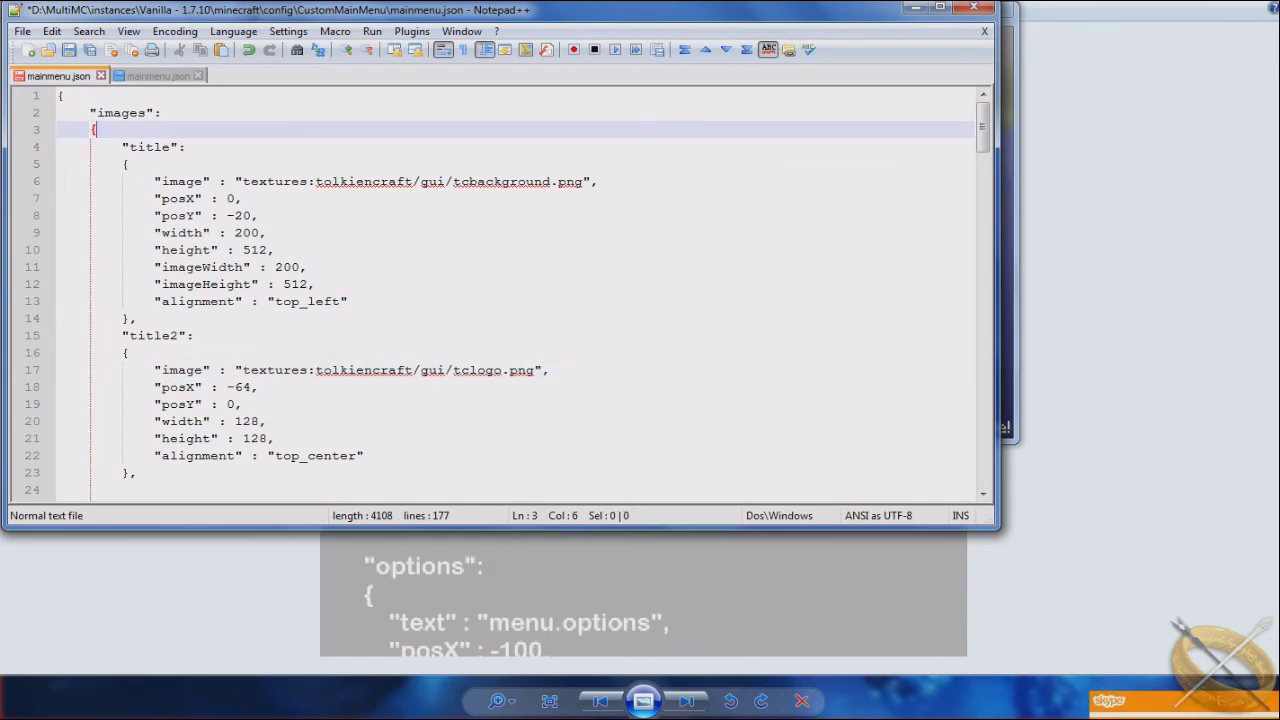
click(148, 147)
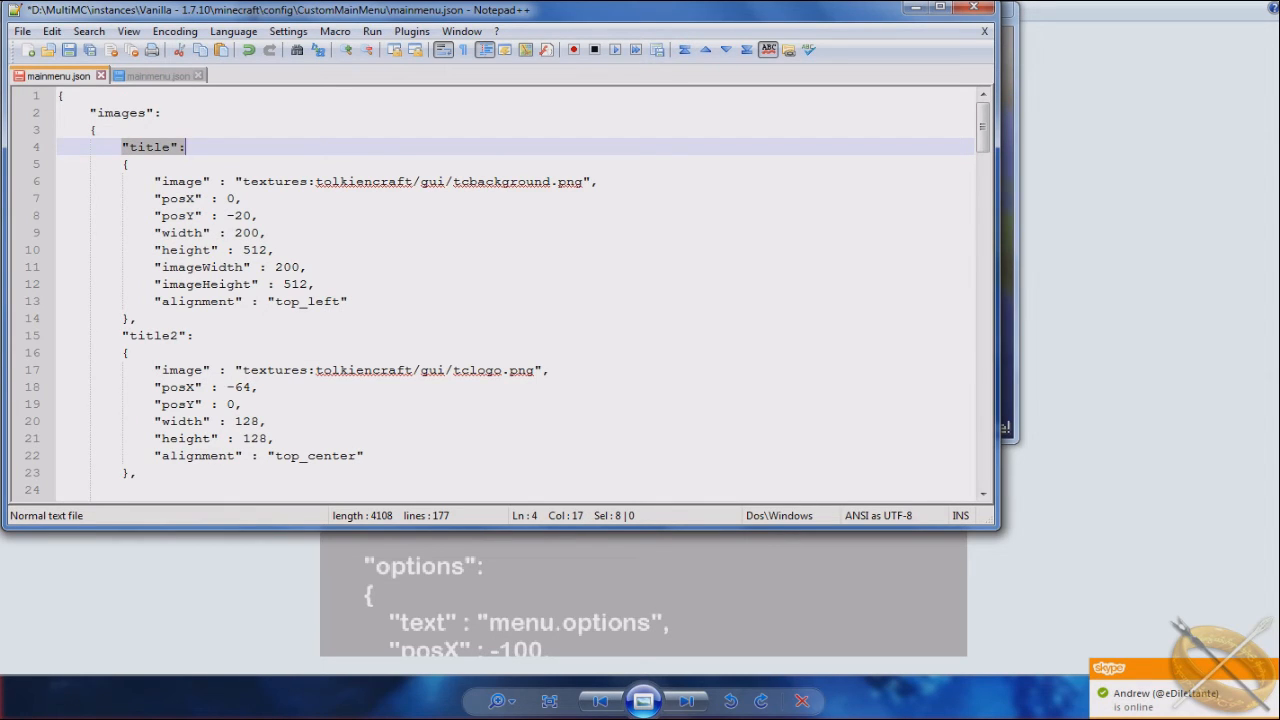
scroll(down, 3)
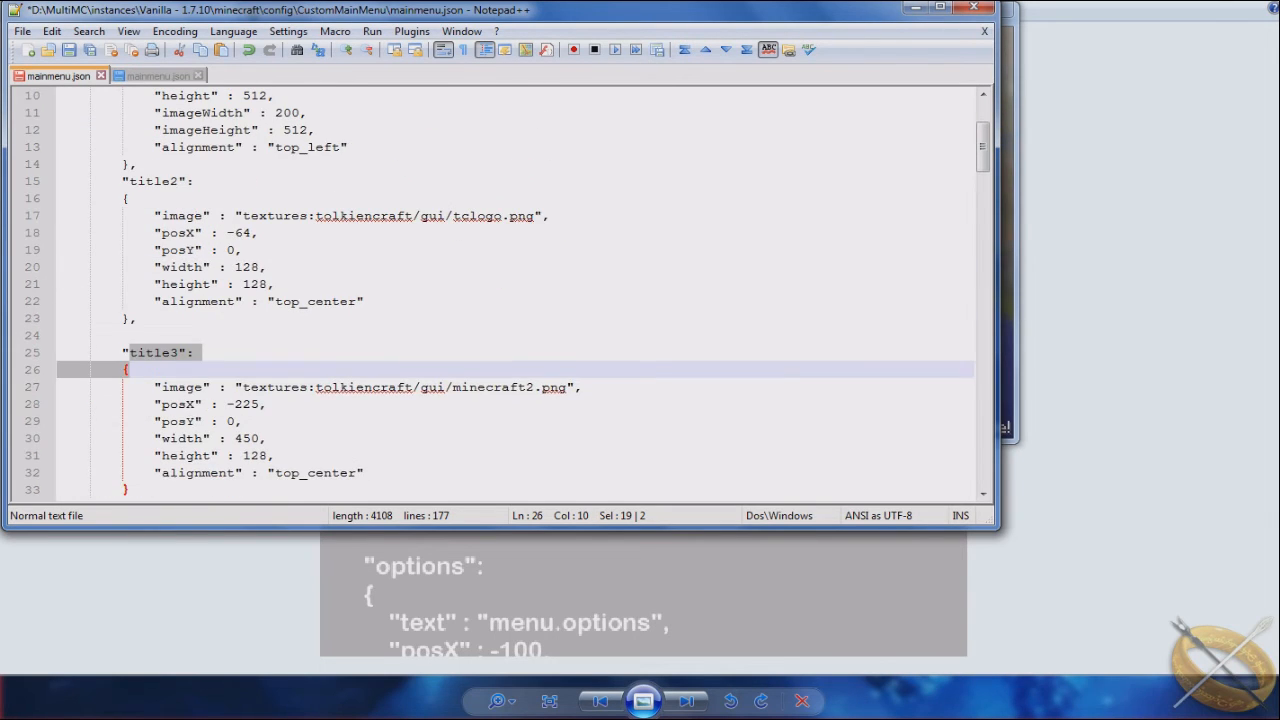
scroll(up, 3)
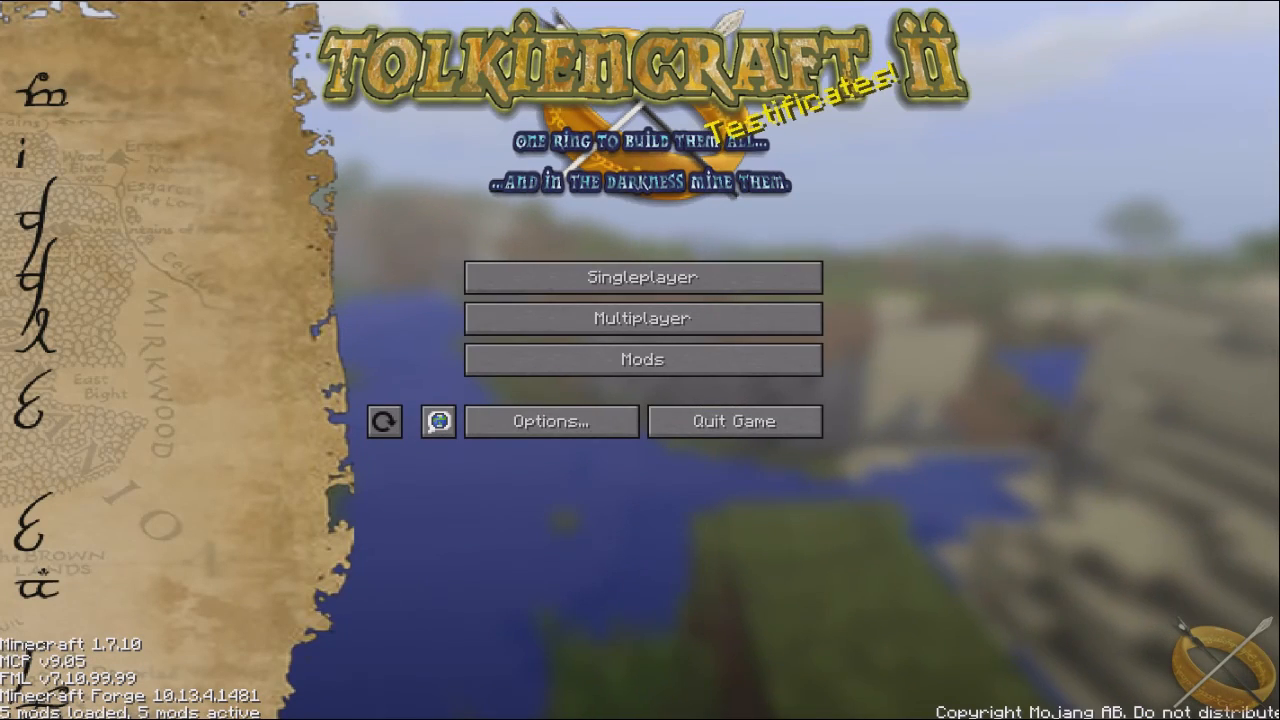
mouse_move(642, 359)
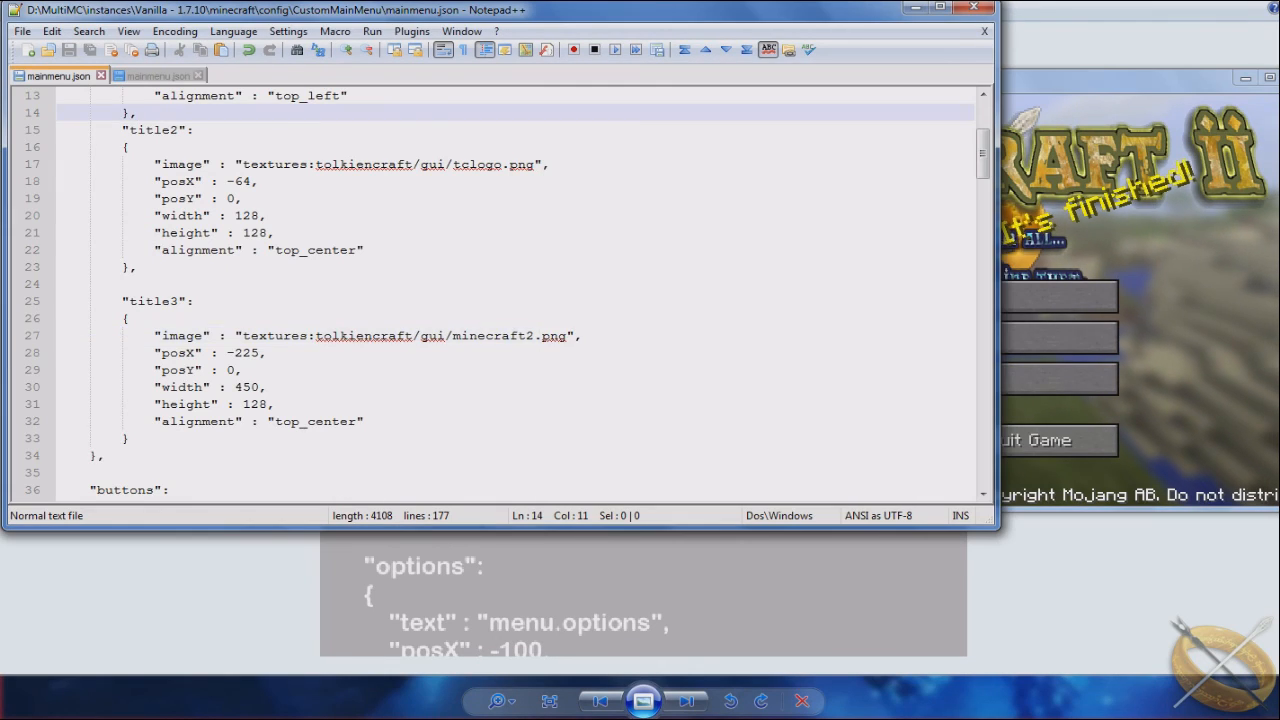
Scroll mainmenu.json from the images block down to the singleplayer button entry
scroll(up, 3)
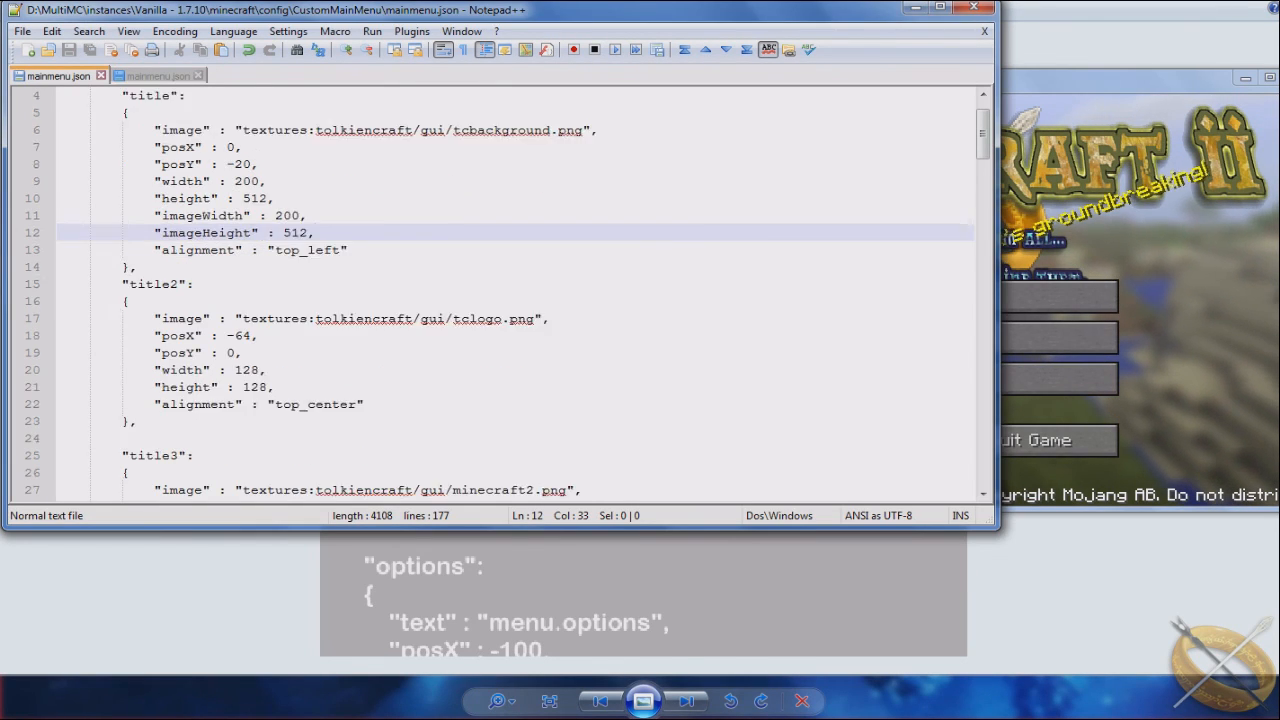
scroll(up, 3)
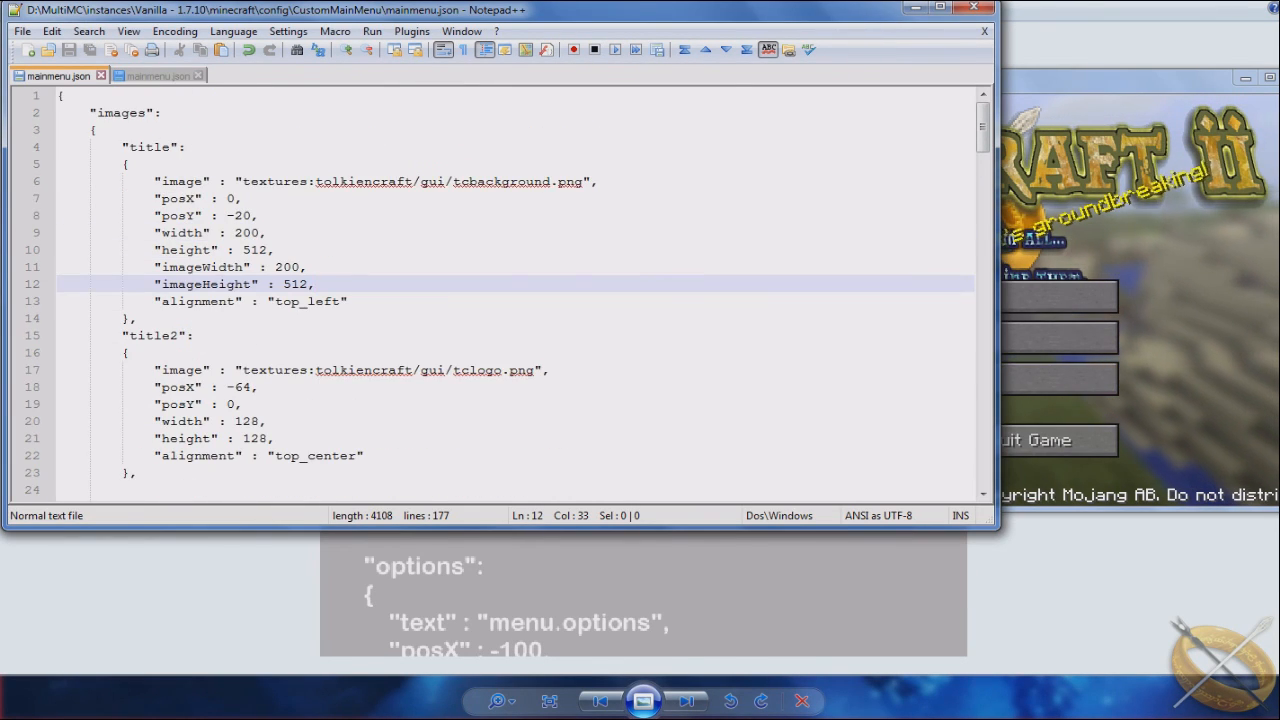
scroll(down, 3)
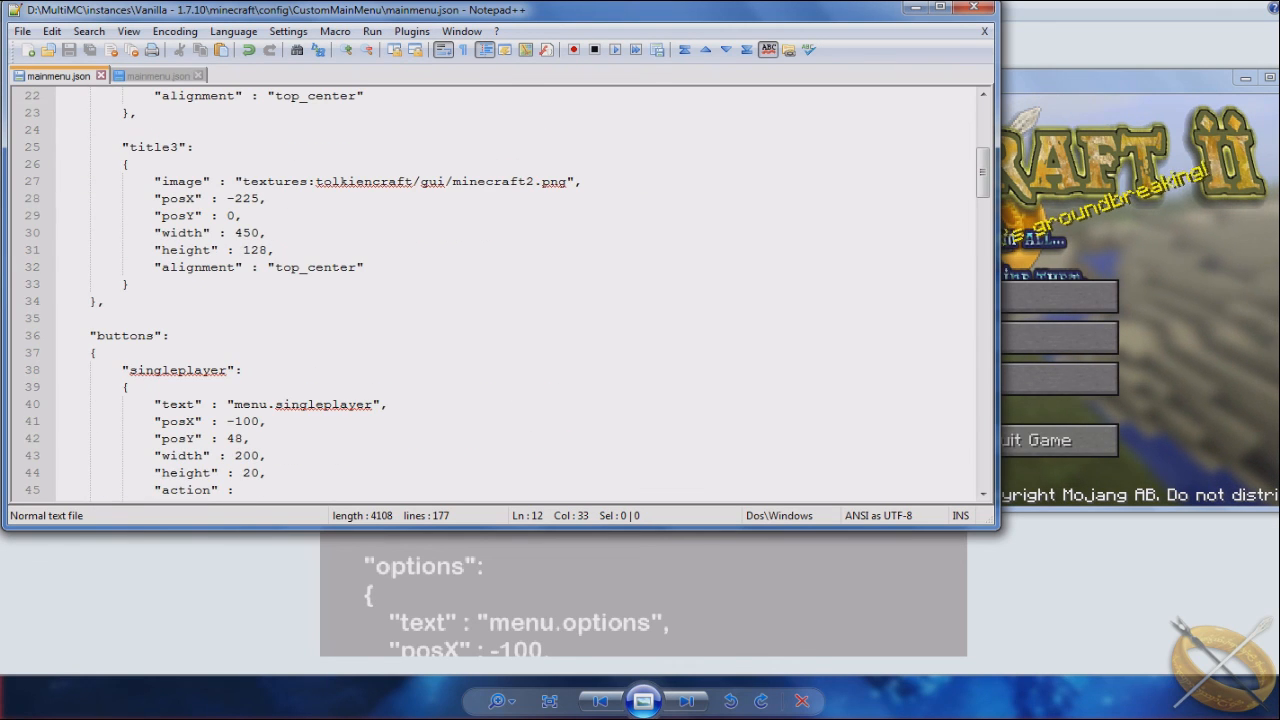
scroll(down, 3)
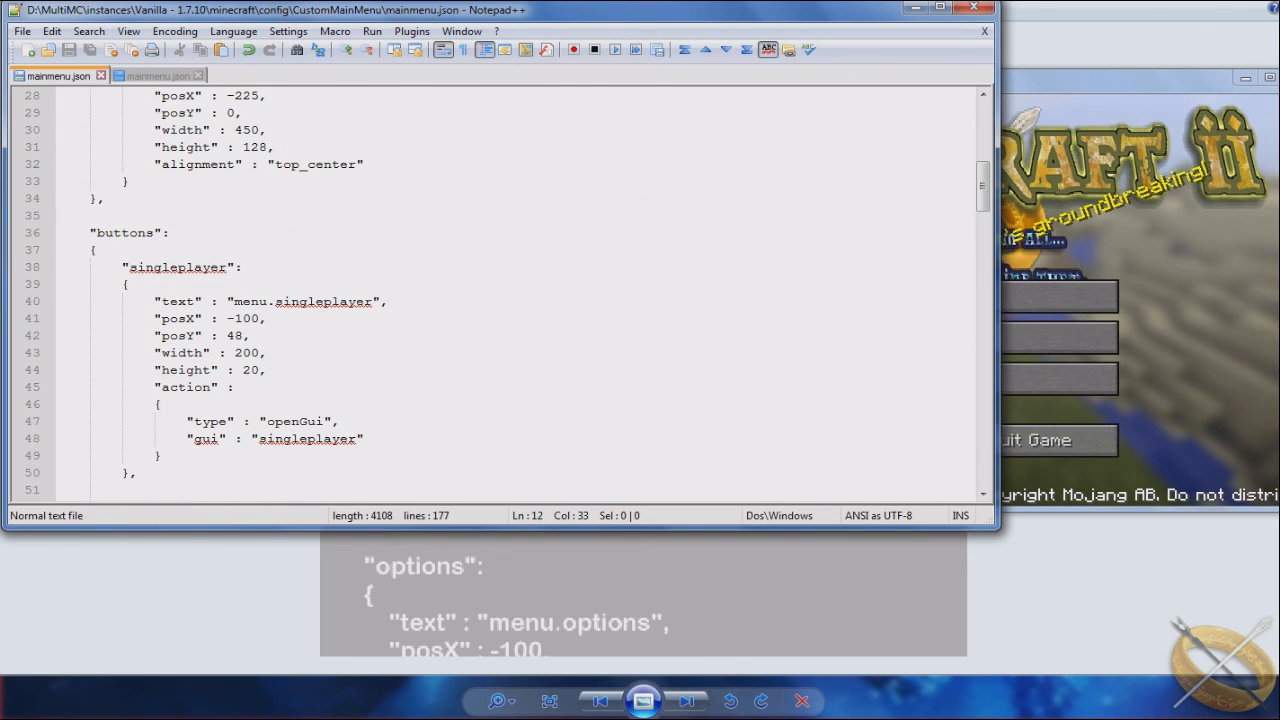